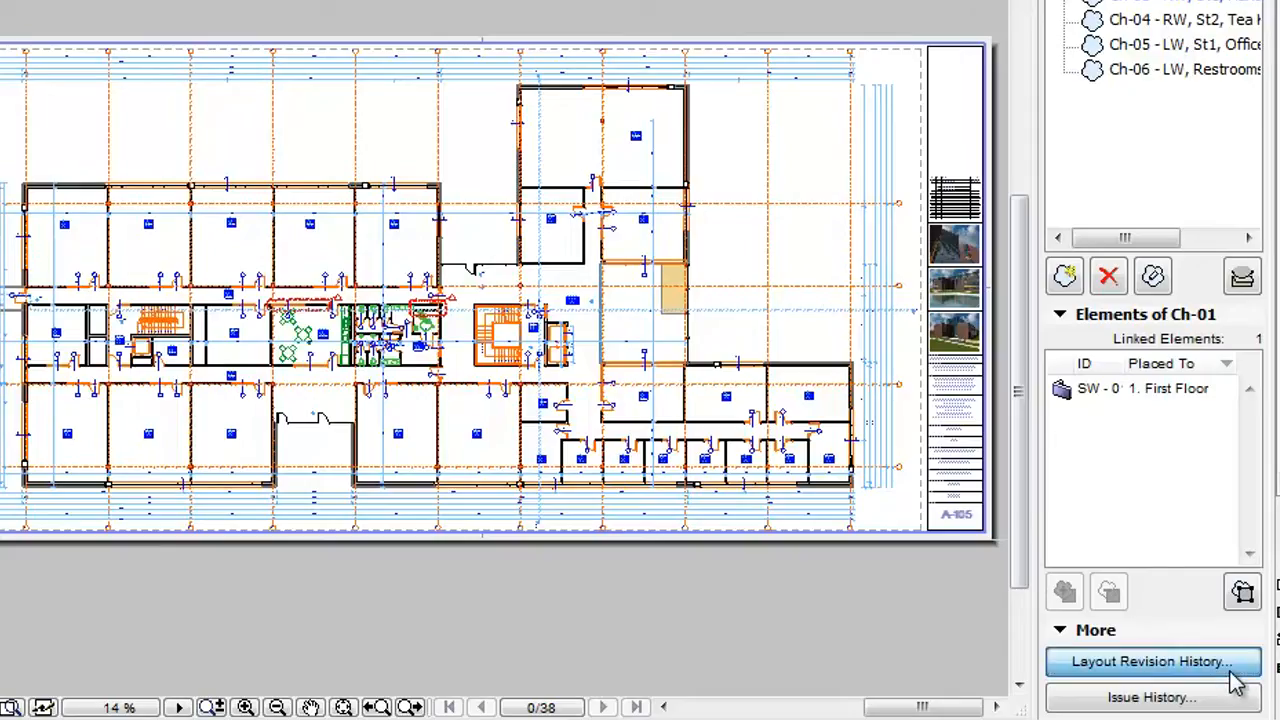
Open Layout Revision History for layout A-105, showing Ch-01 to Ch-03 under issue 02.
click(1150, 661)
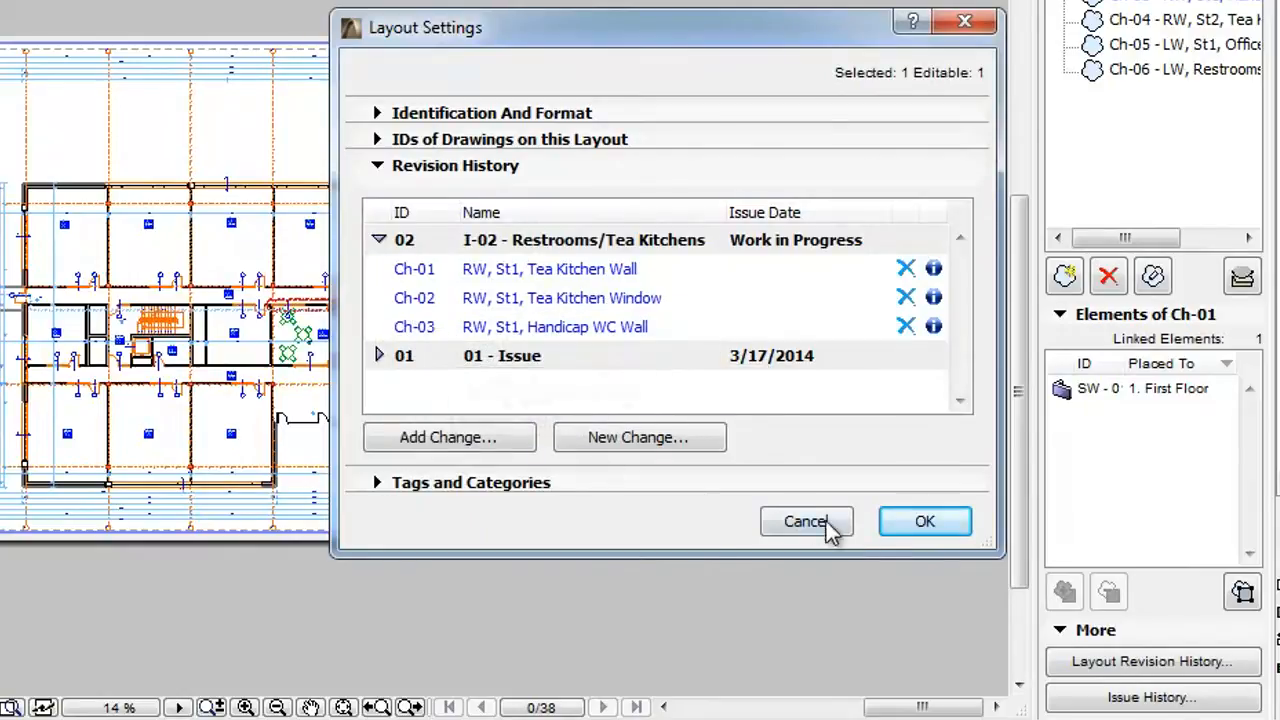
mouse_move(850, 540)
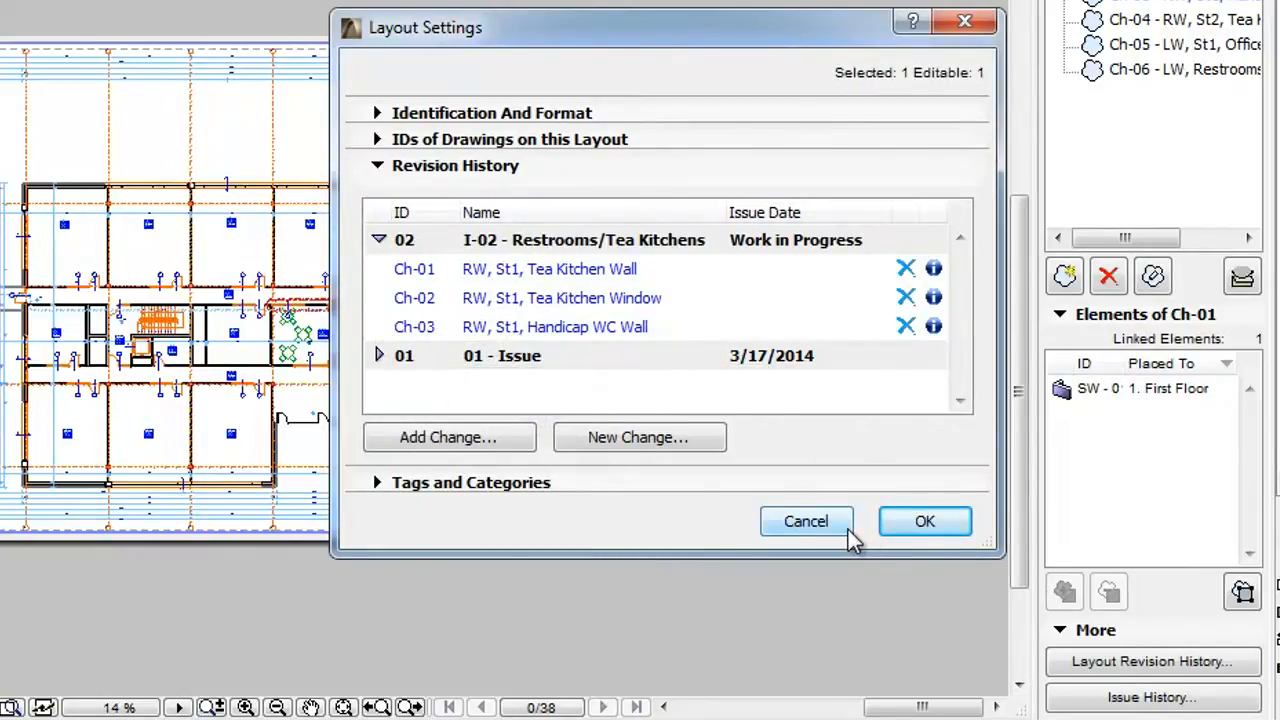
Cancel the revision history and open the layout book's Book Settings to review change numbering.
click(924, 521)
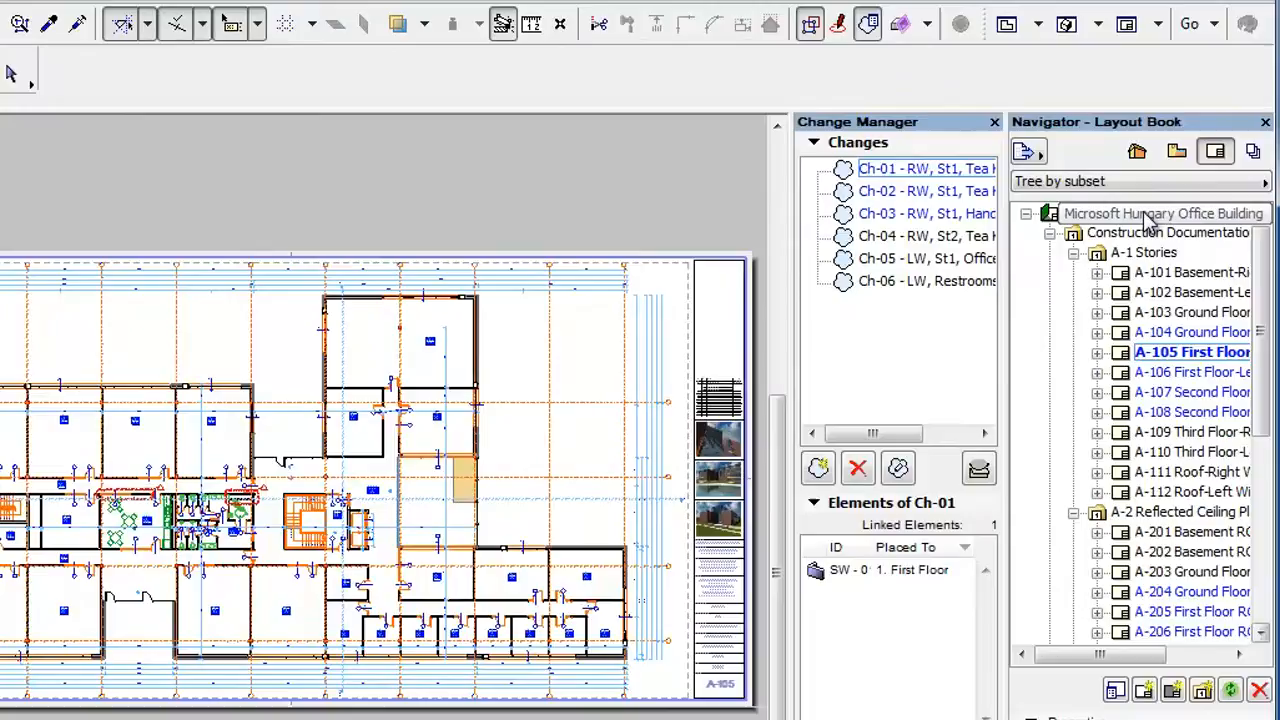
right_click(1160, 213)
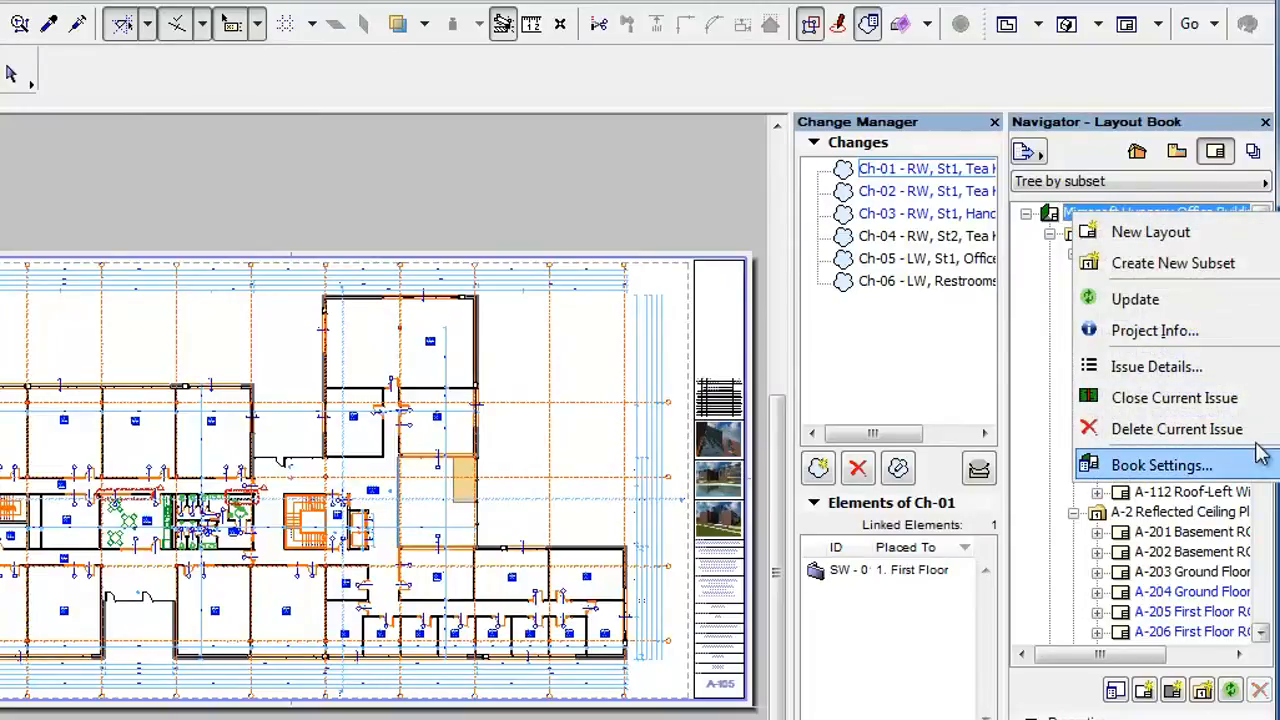
click(1161, 465)
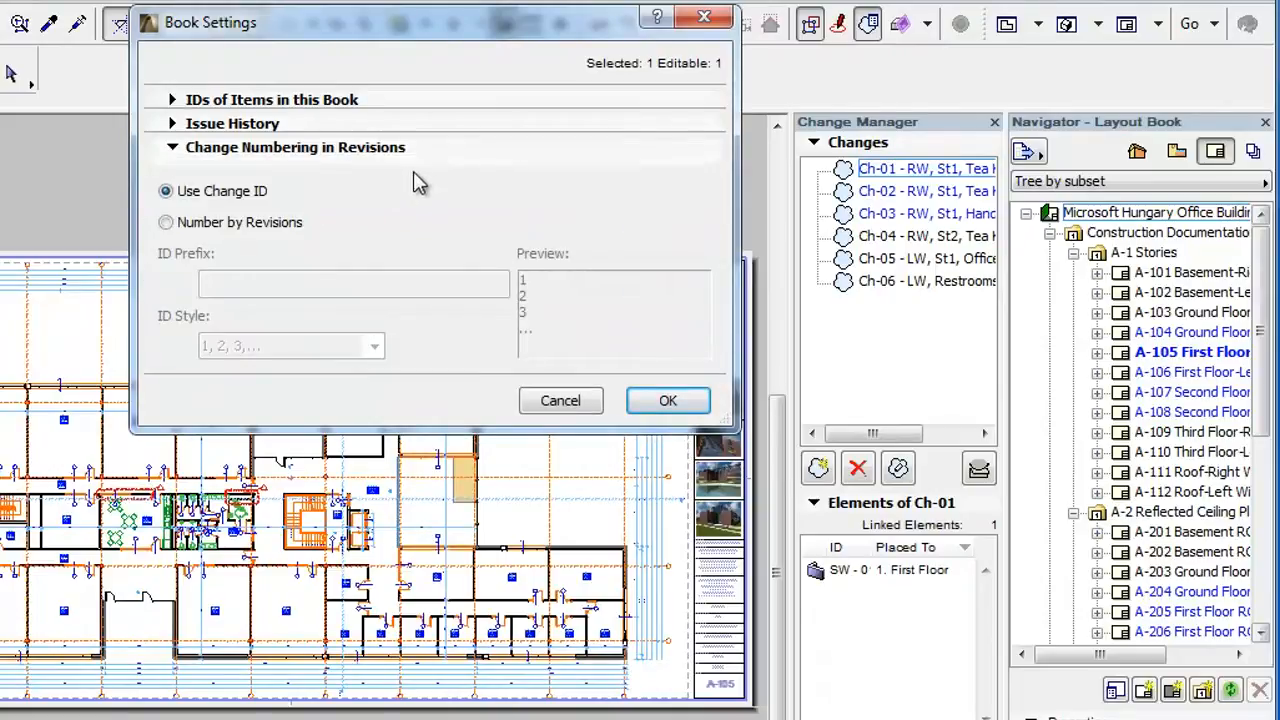
mouse_move(398, 218)
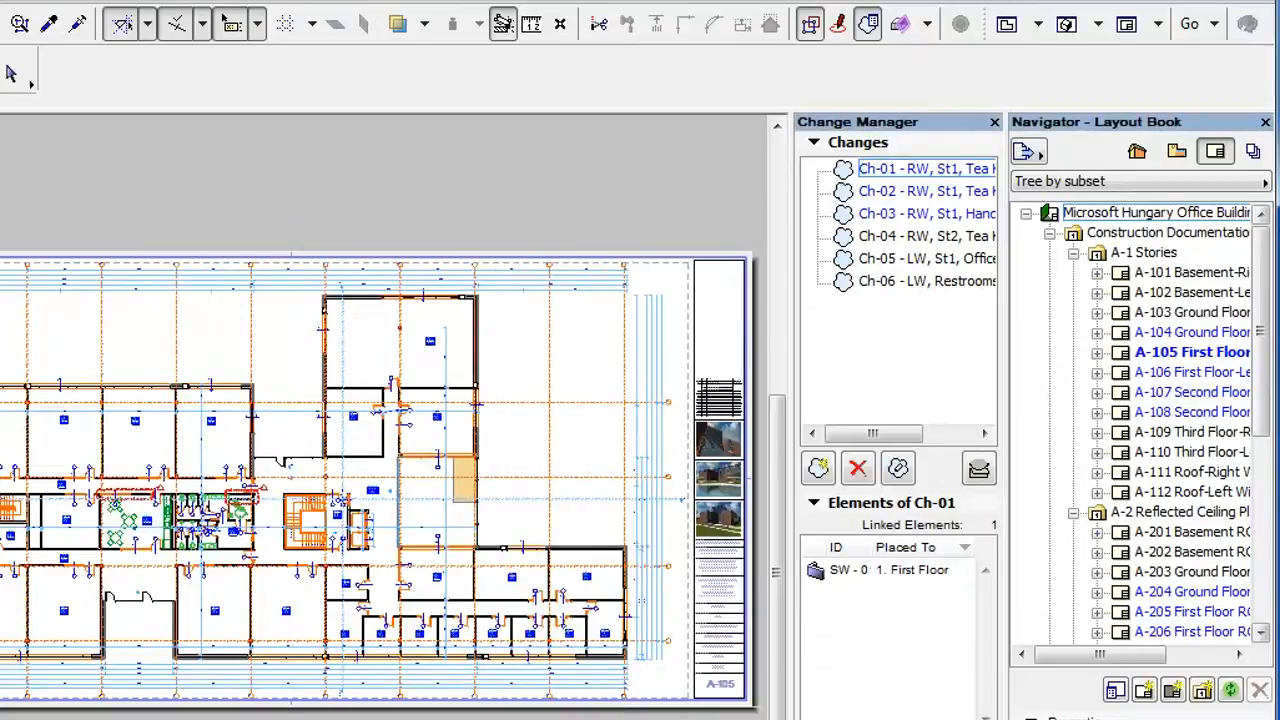
Reopen Book Settings from the layout book's context menu.
right_click(1155, 212)
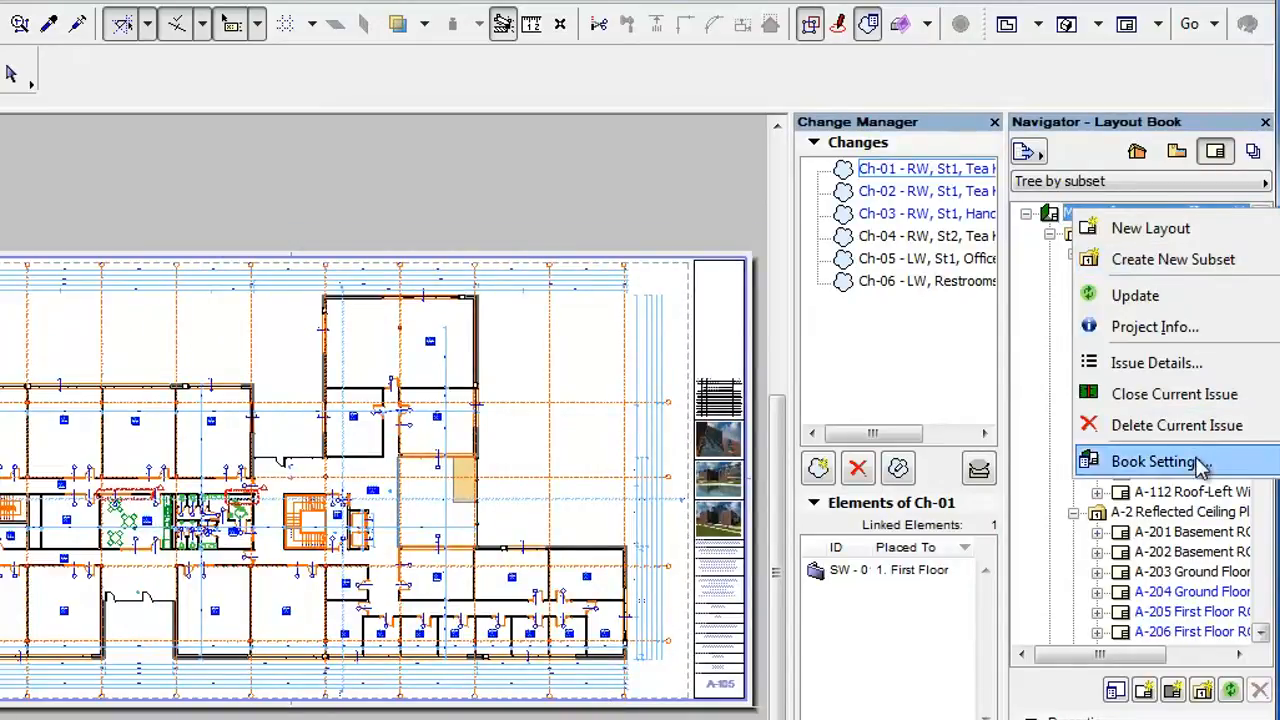
click(1152, 461)
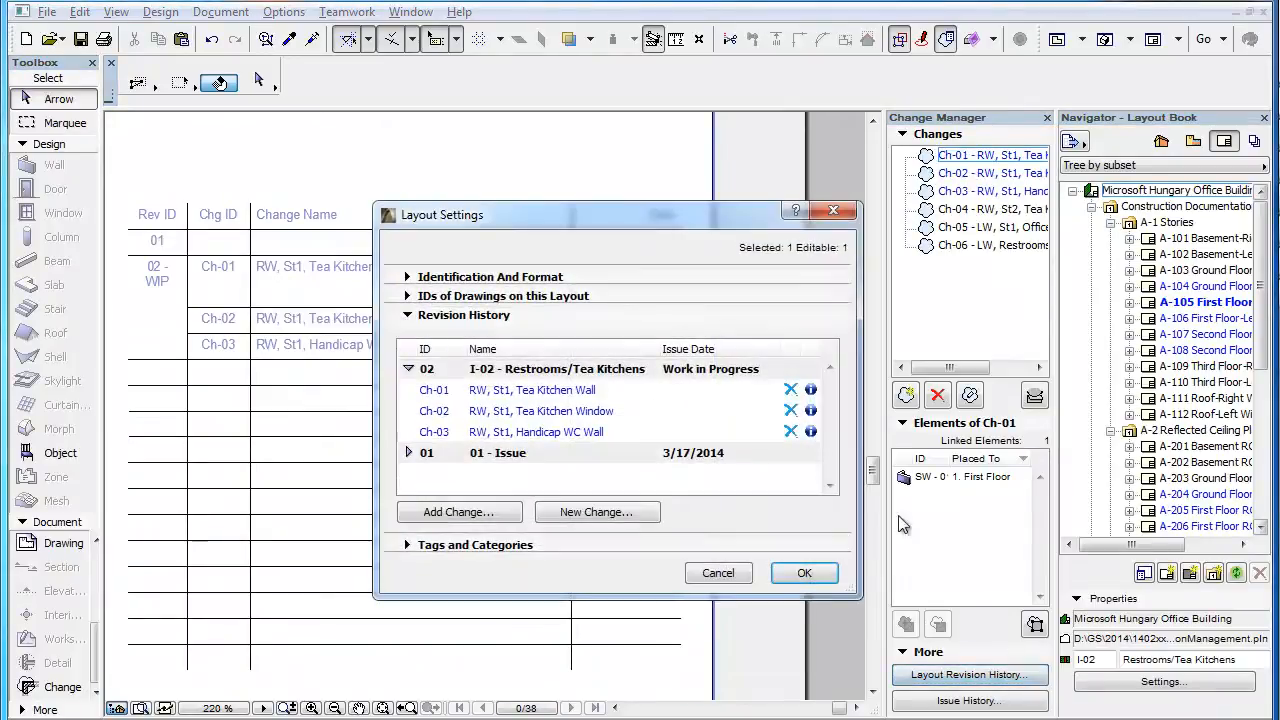
mouse_move(640, 335)
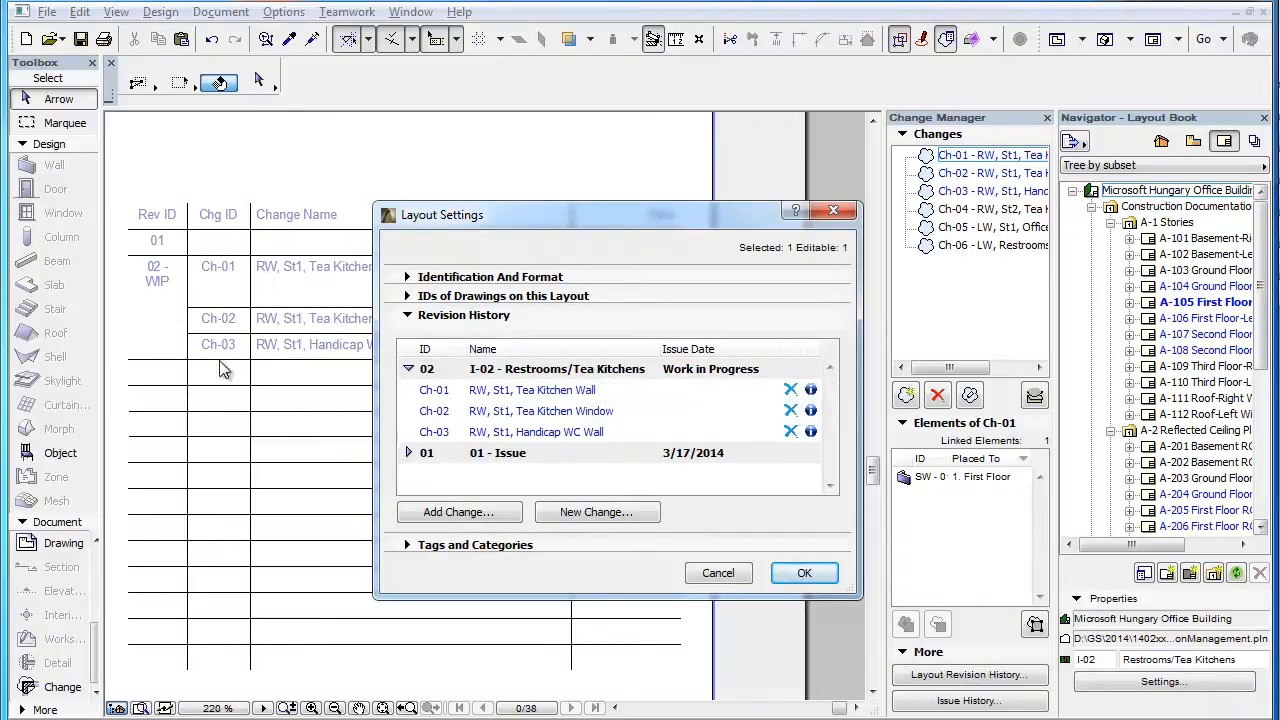
Close the revision history and open the layout book's Book Settings.
click(803, 572)
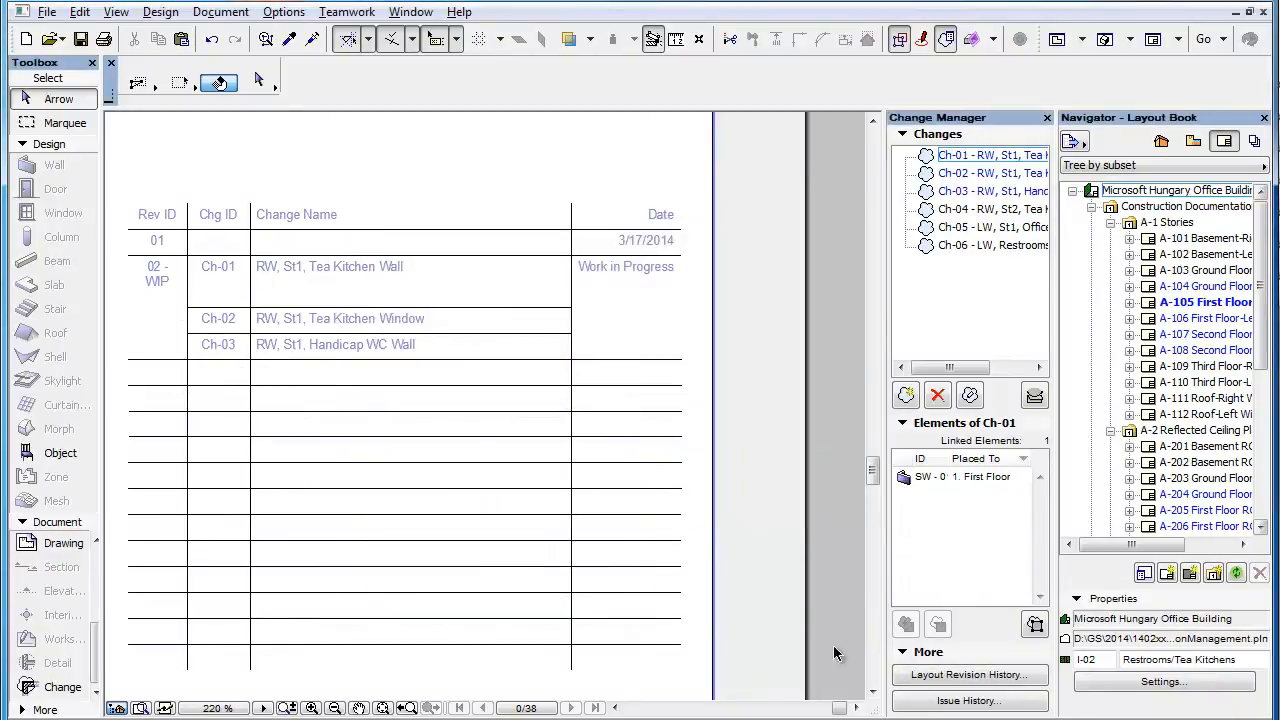
right_click(1170, 190)
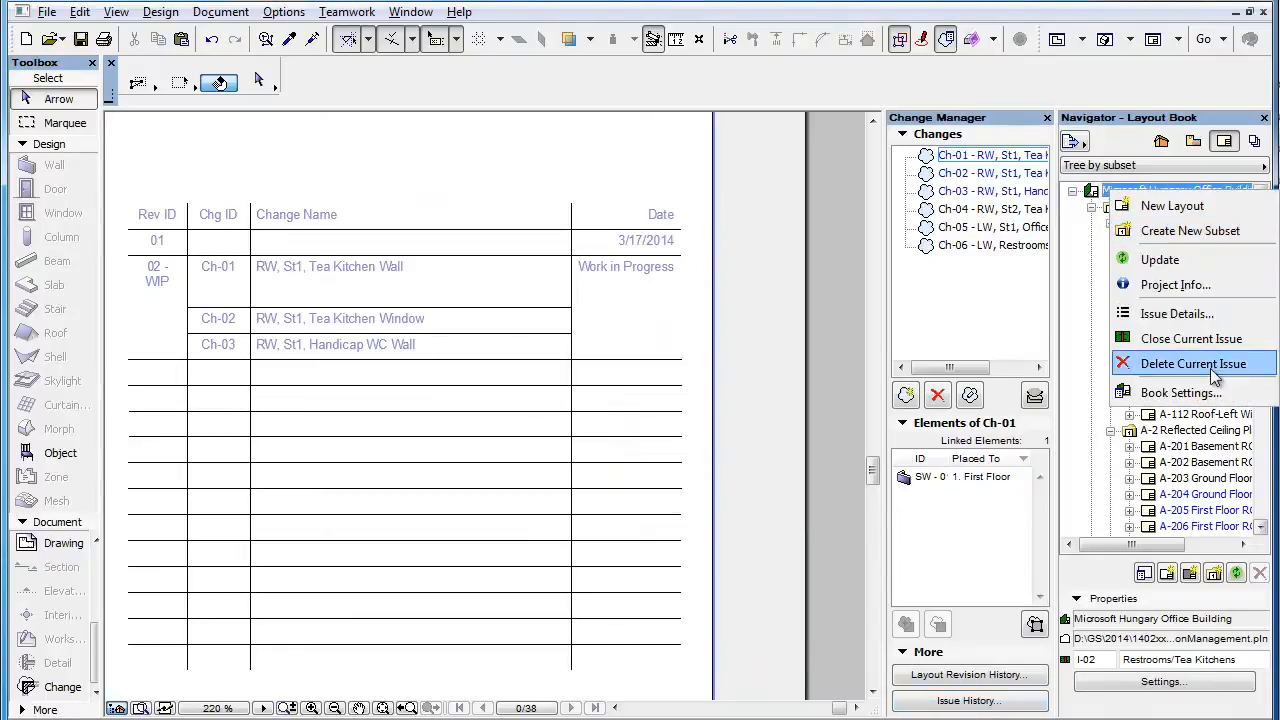
click(1181, 392)
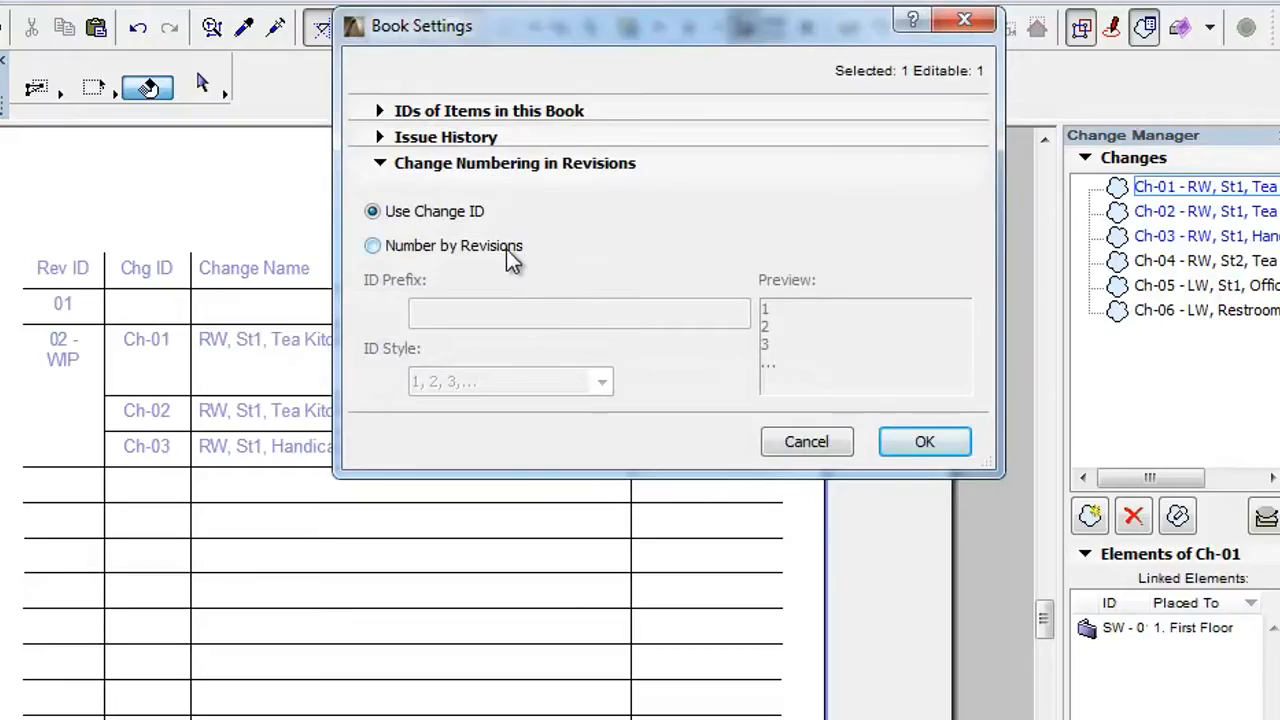
Choose Number by Revisions and enter '/' as the ID prefix.
click(372, 245)
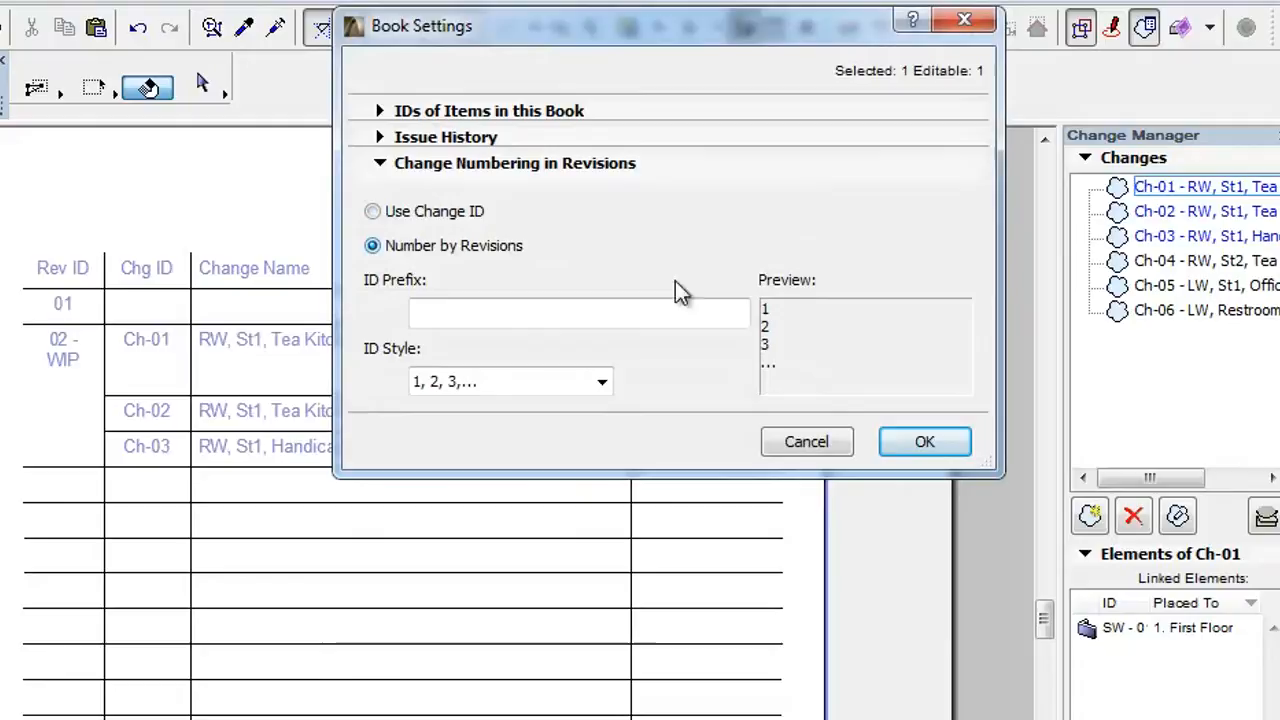
mouse_move(715, 412)
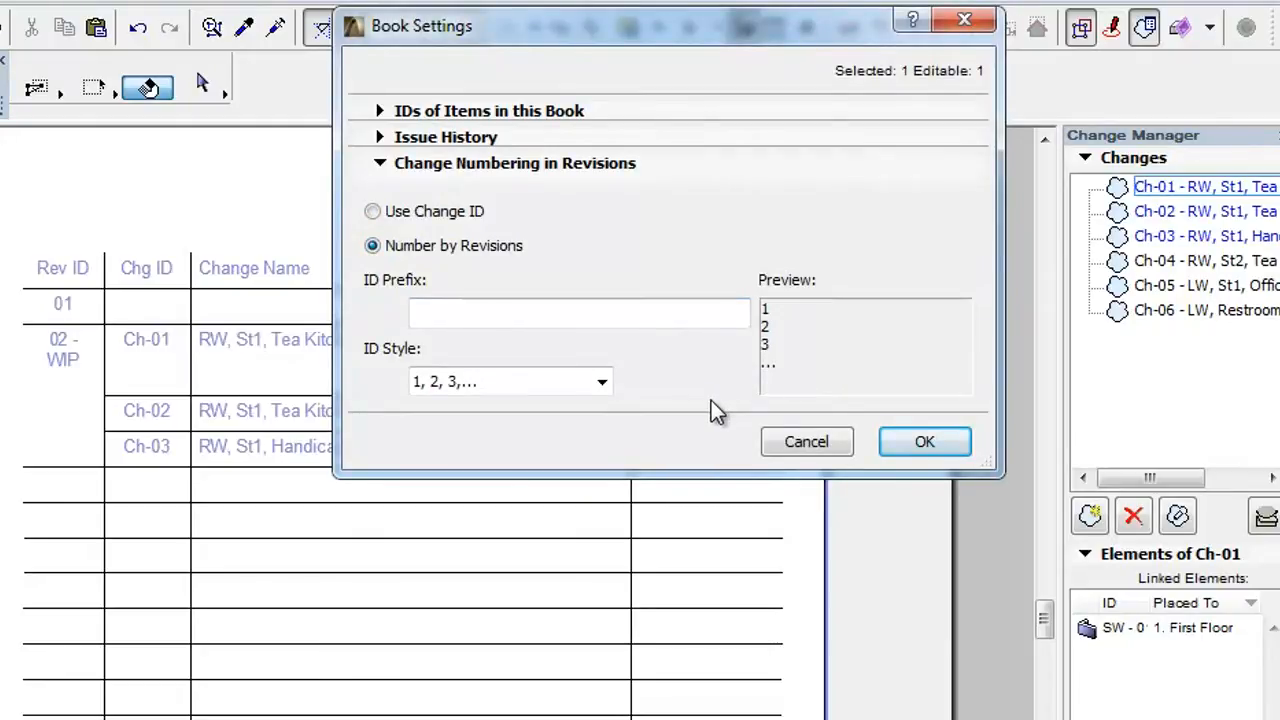
mouse_move(40, 395)
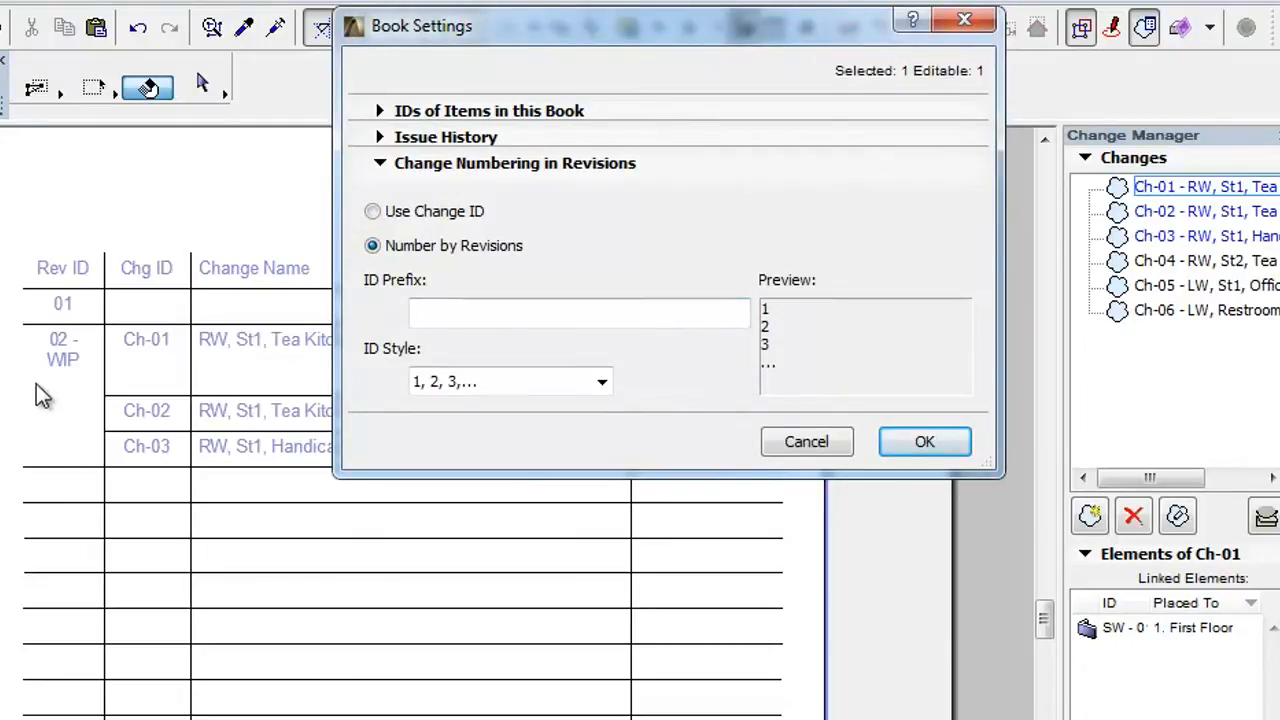
mouse_move(70, 385)
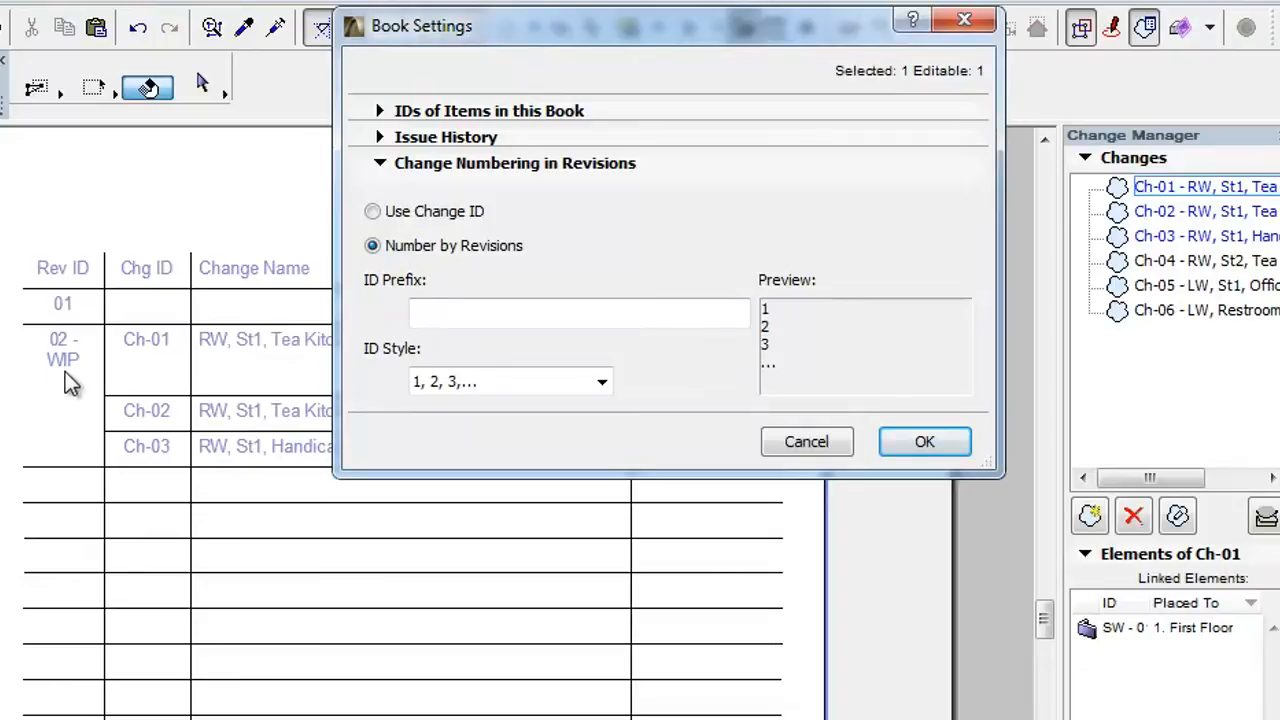
click(578, 312)
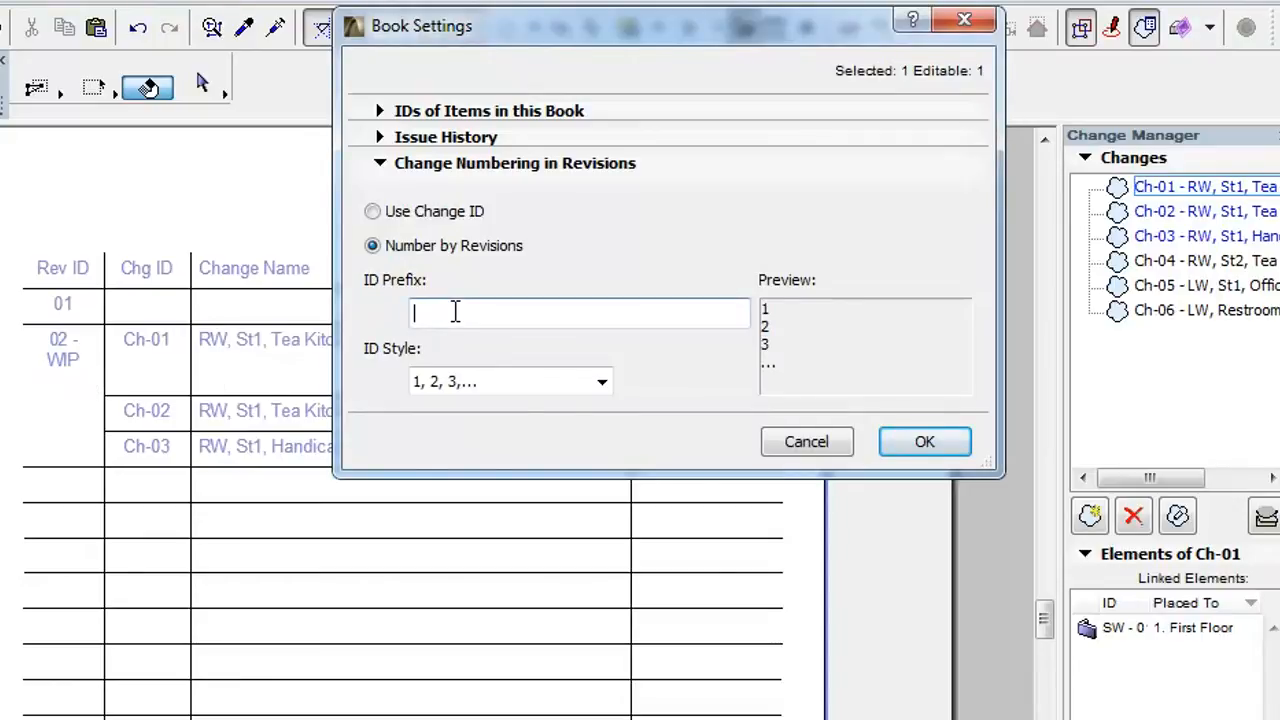
text(/)
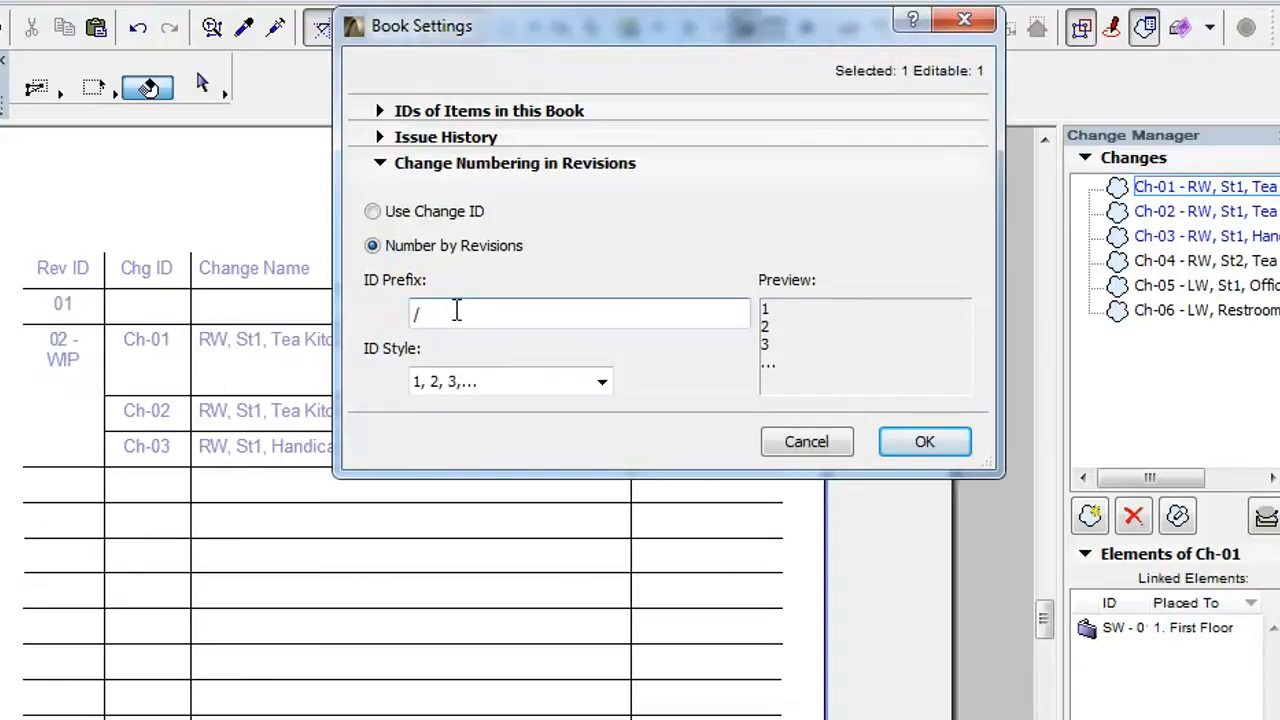
text(/)
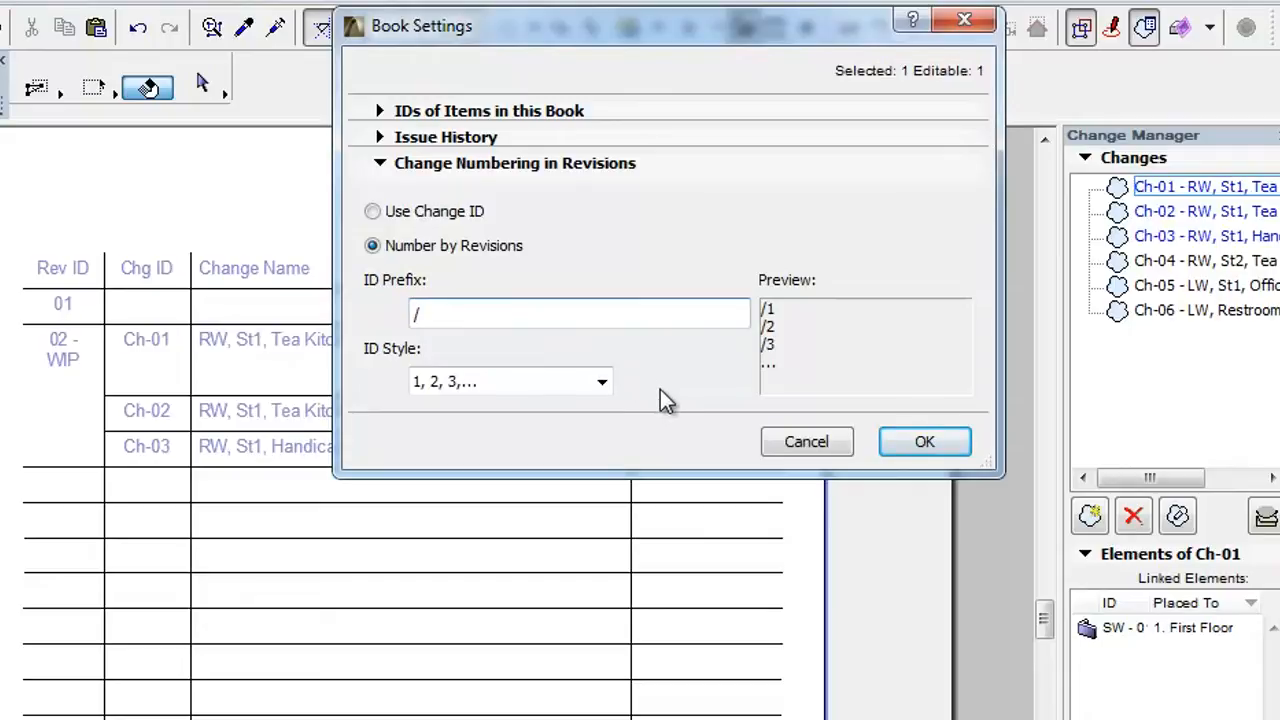
mouse_move(375, 373)
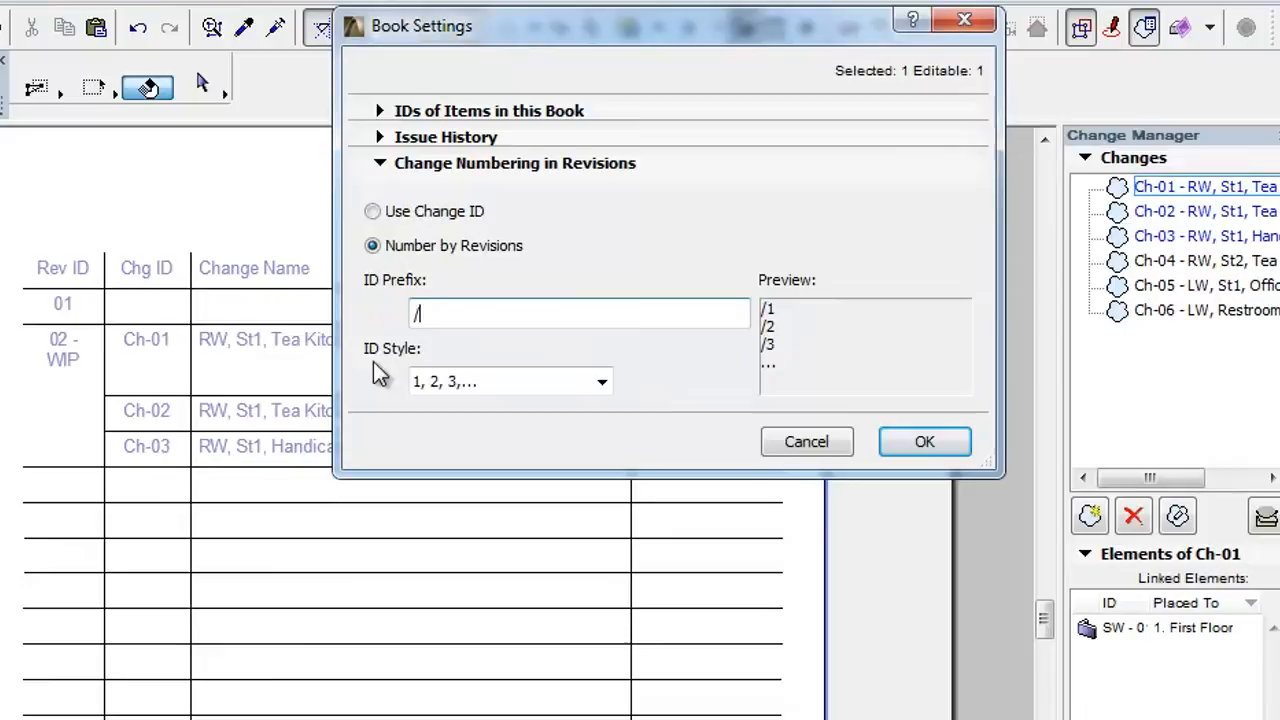
mouse_move(585, 410)
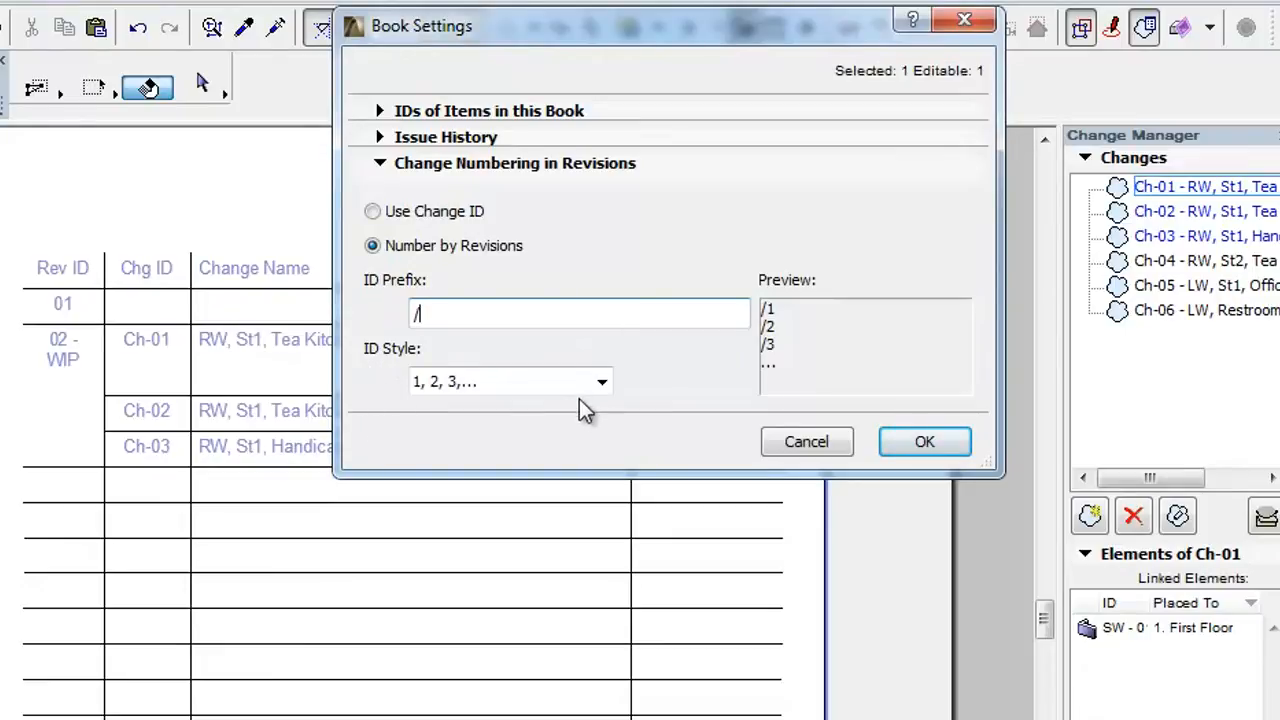
Set ID Style to 01, 02, 03 and confirm the revision-based numbering.
click(601, 381)
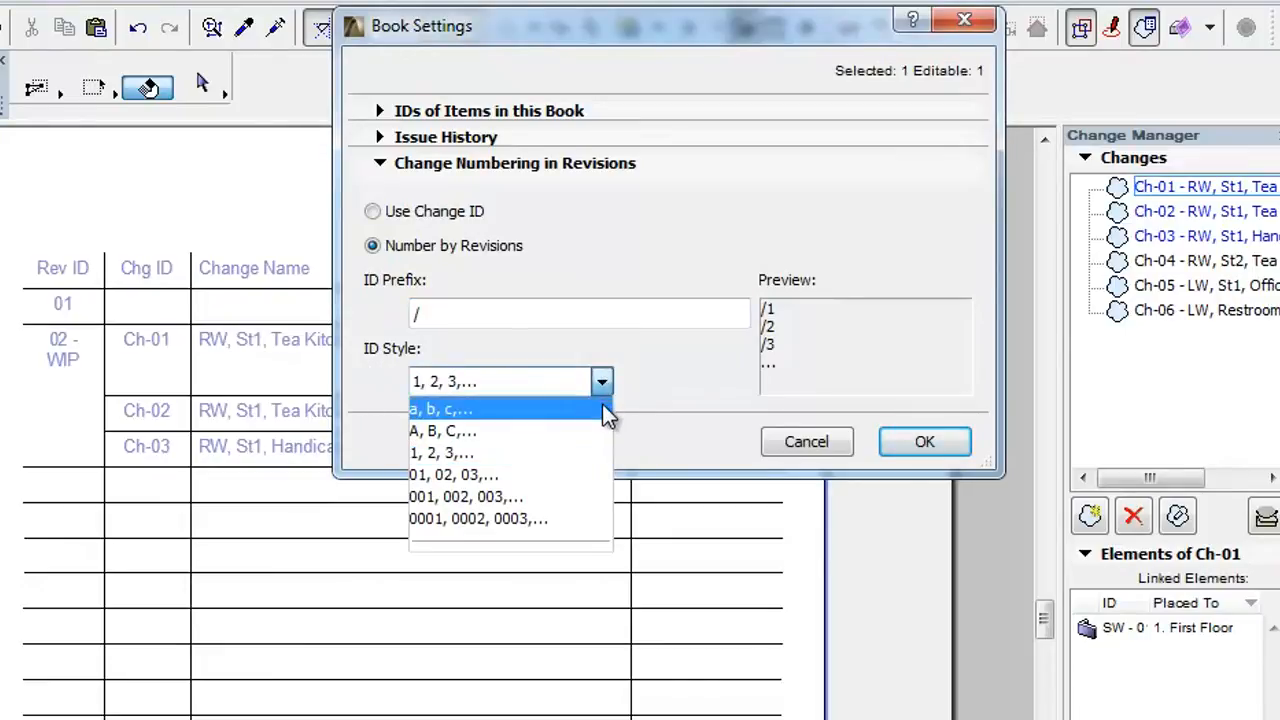
mouse_move(595, 430)
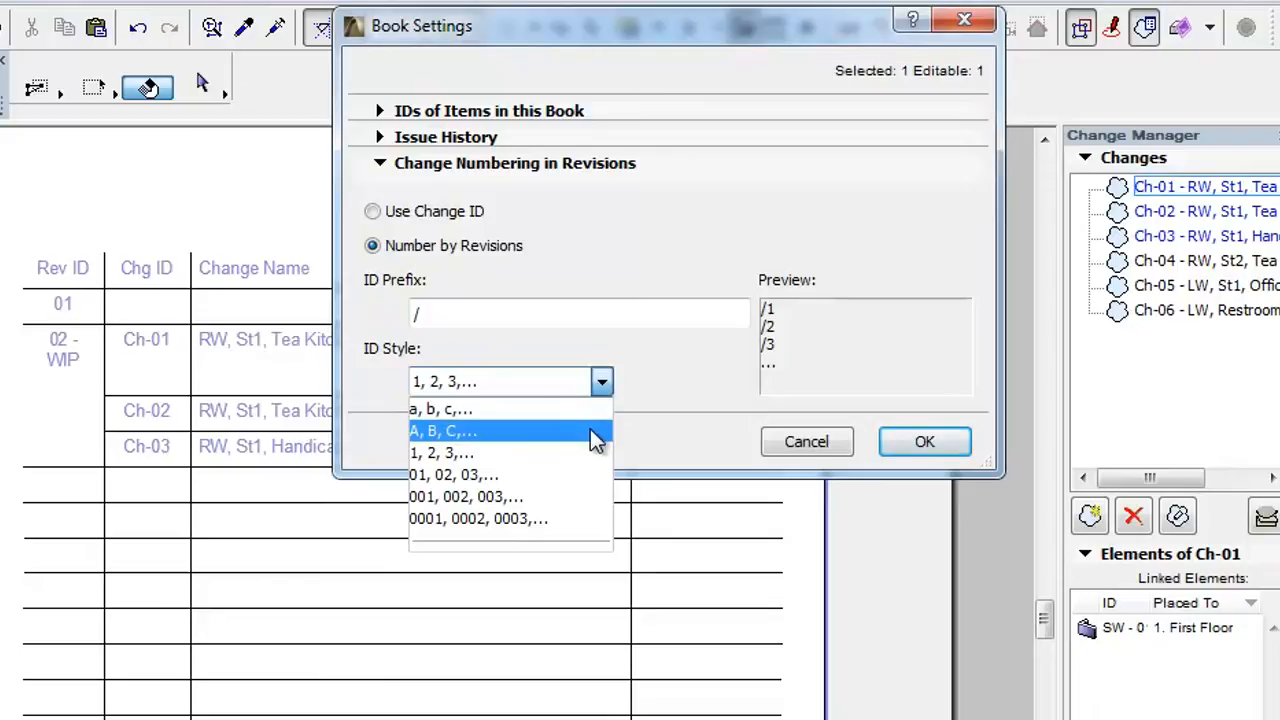
mouse_move(590, 518)
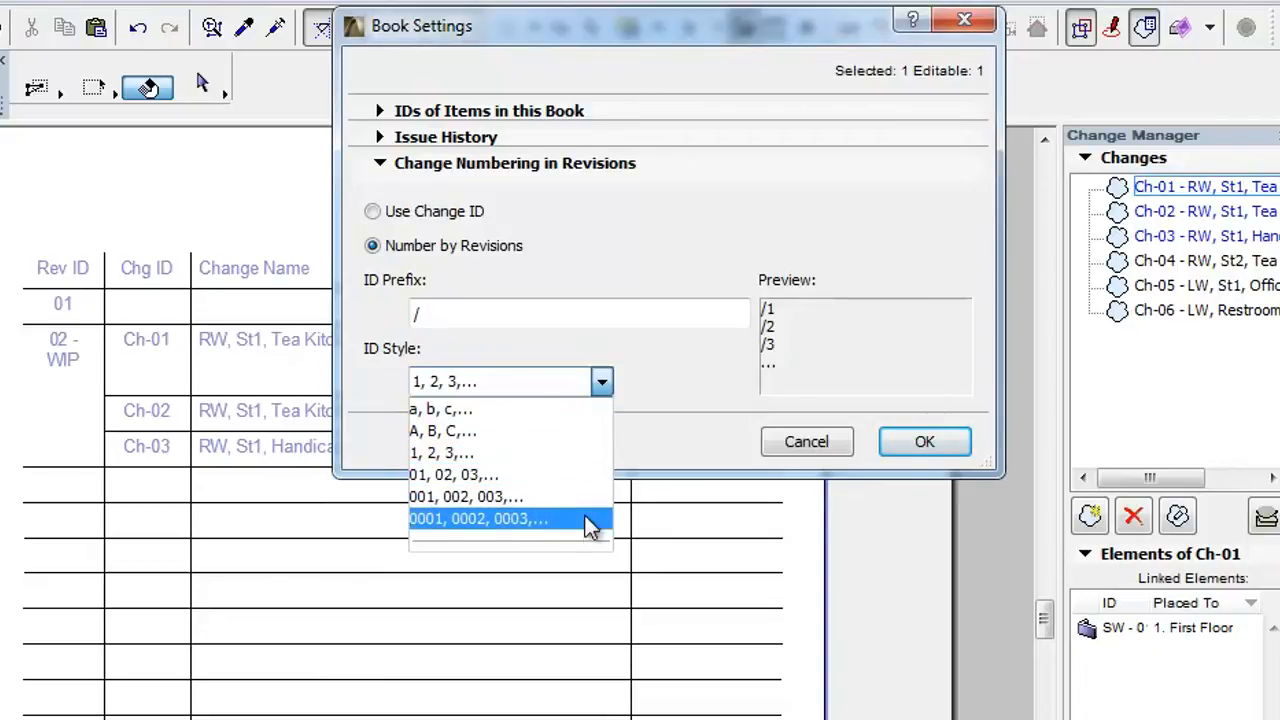
mouse_move(590, 530)
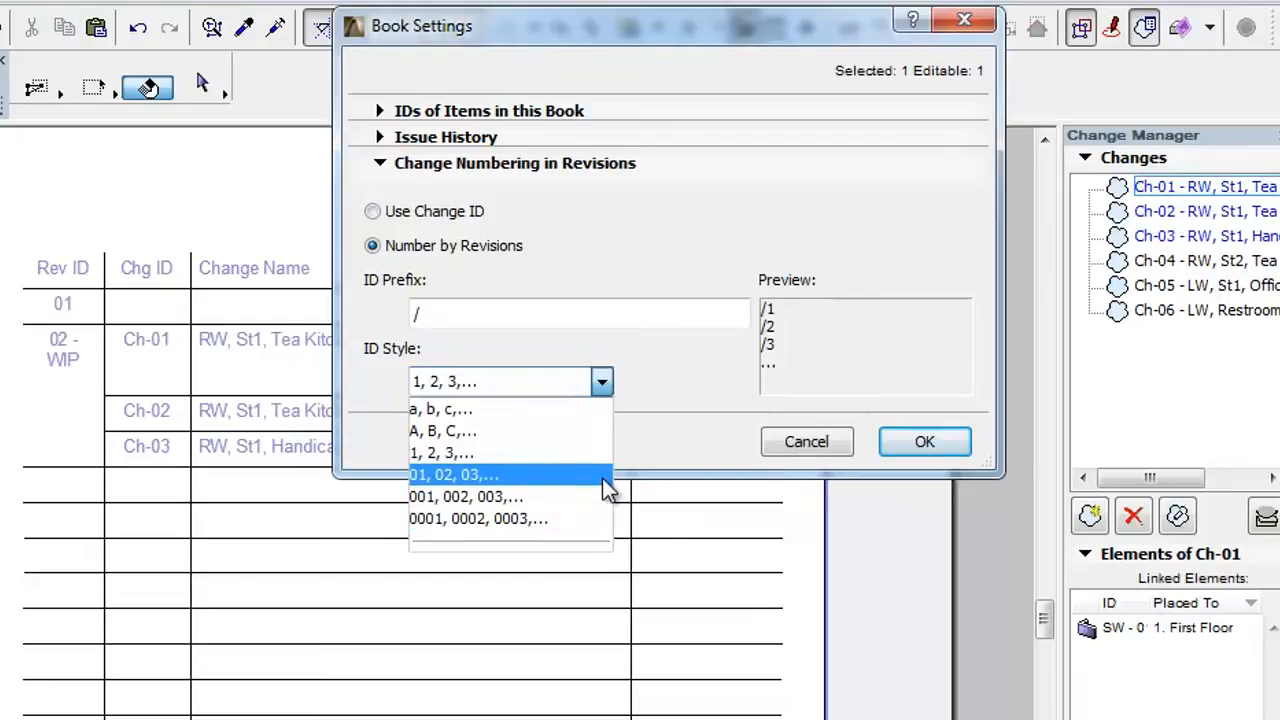
click(453, 474)
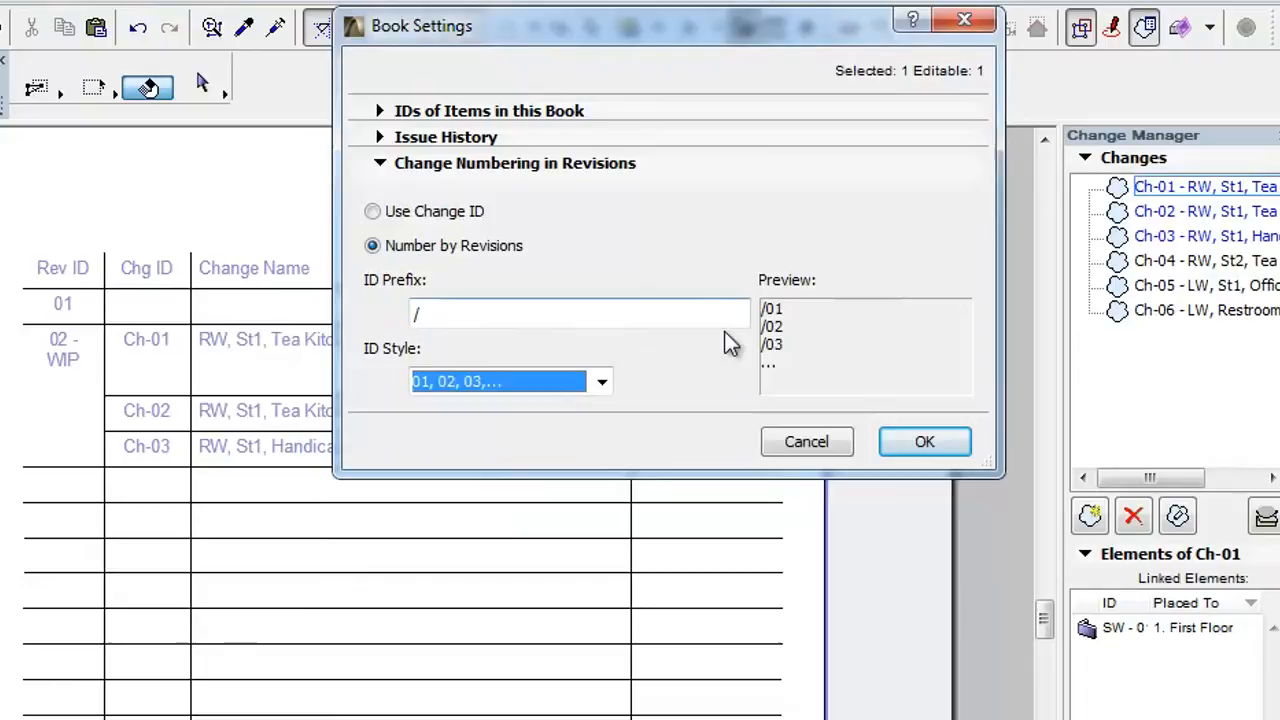
mouse_move(710, 358)
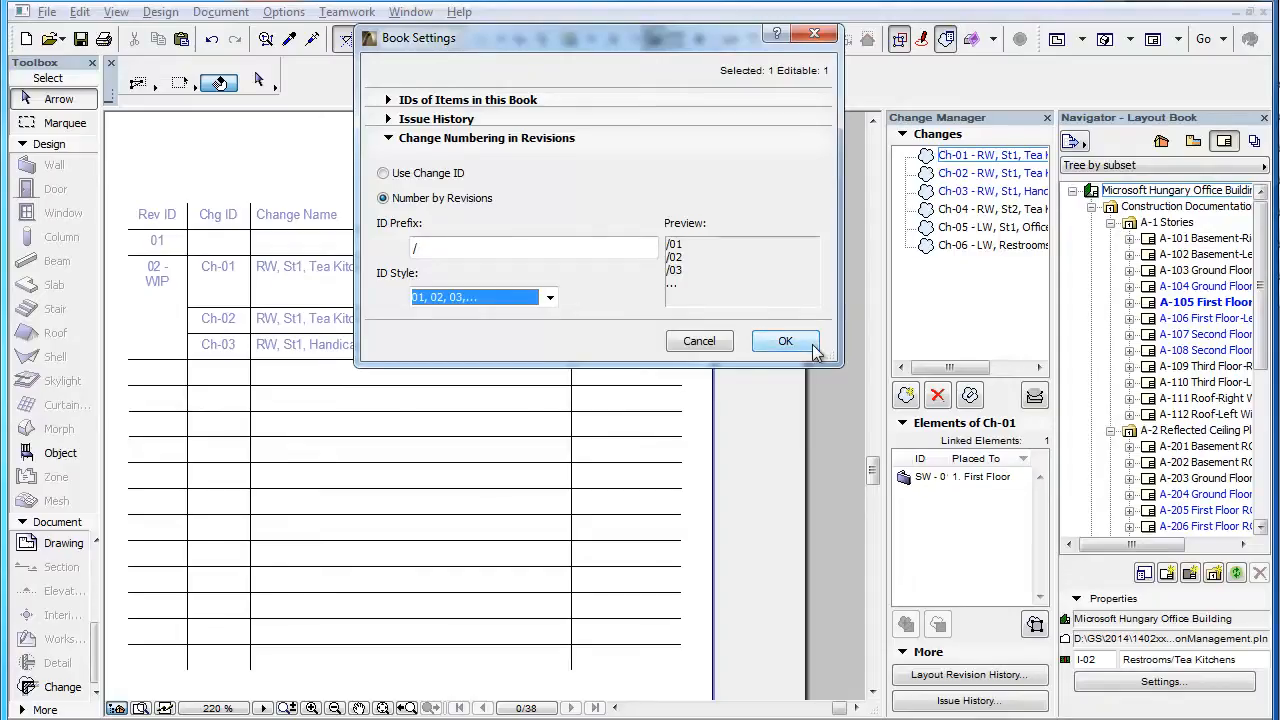
click(785, 341)
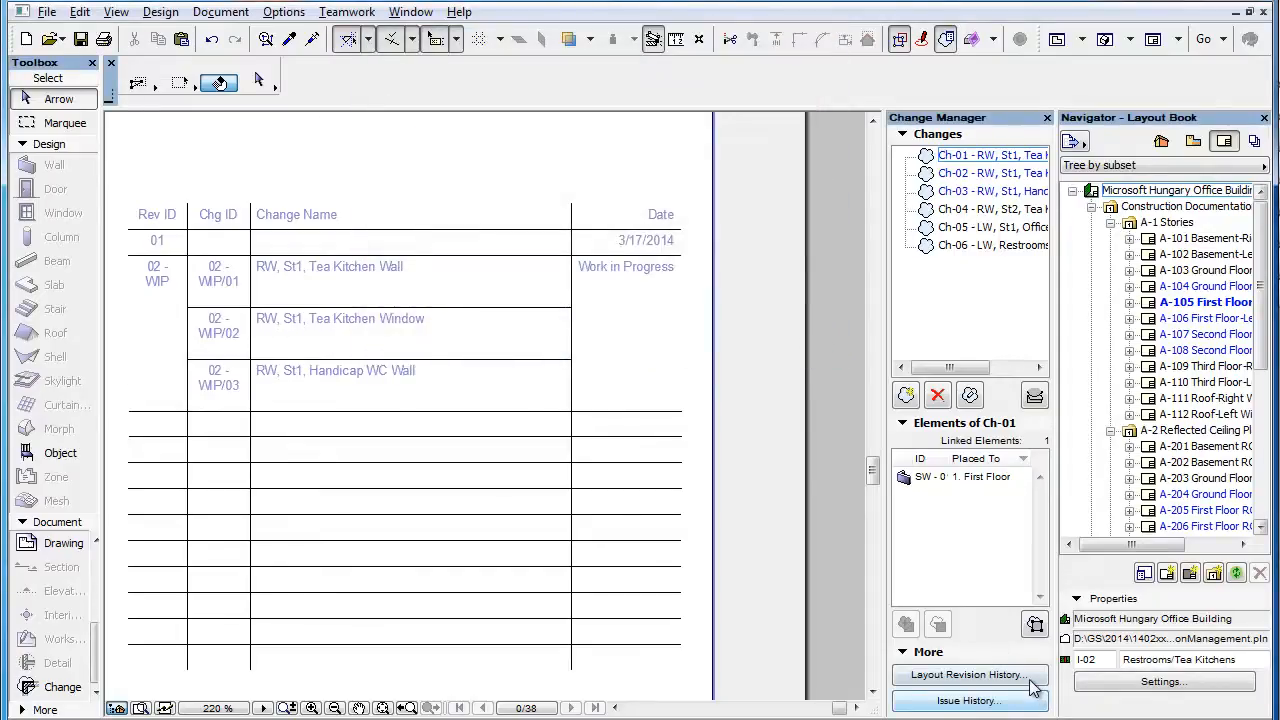
click(966, 674)
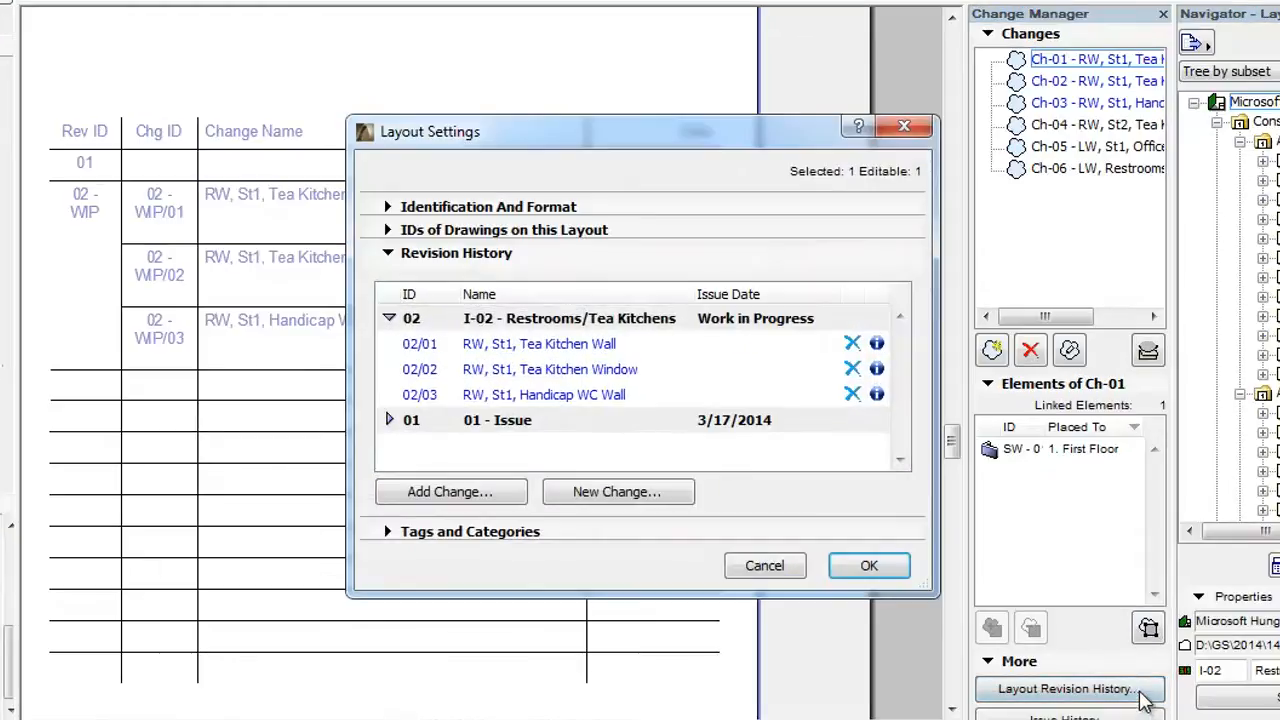
mouse_move(567, 570)
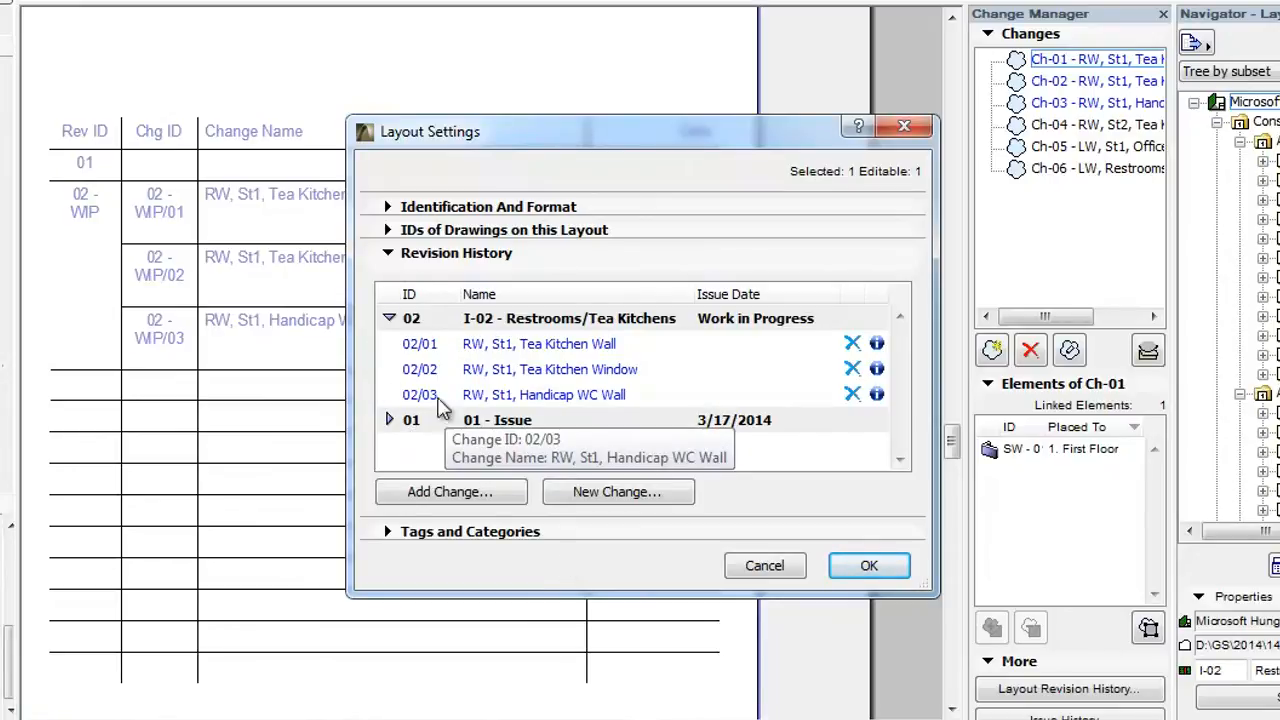
mouse_move(107, 302)
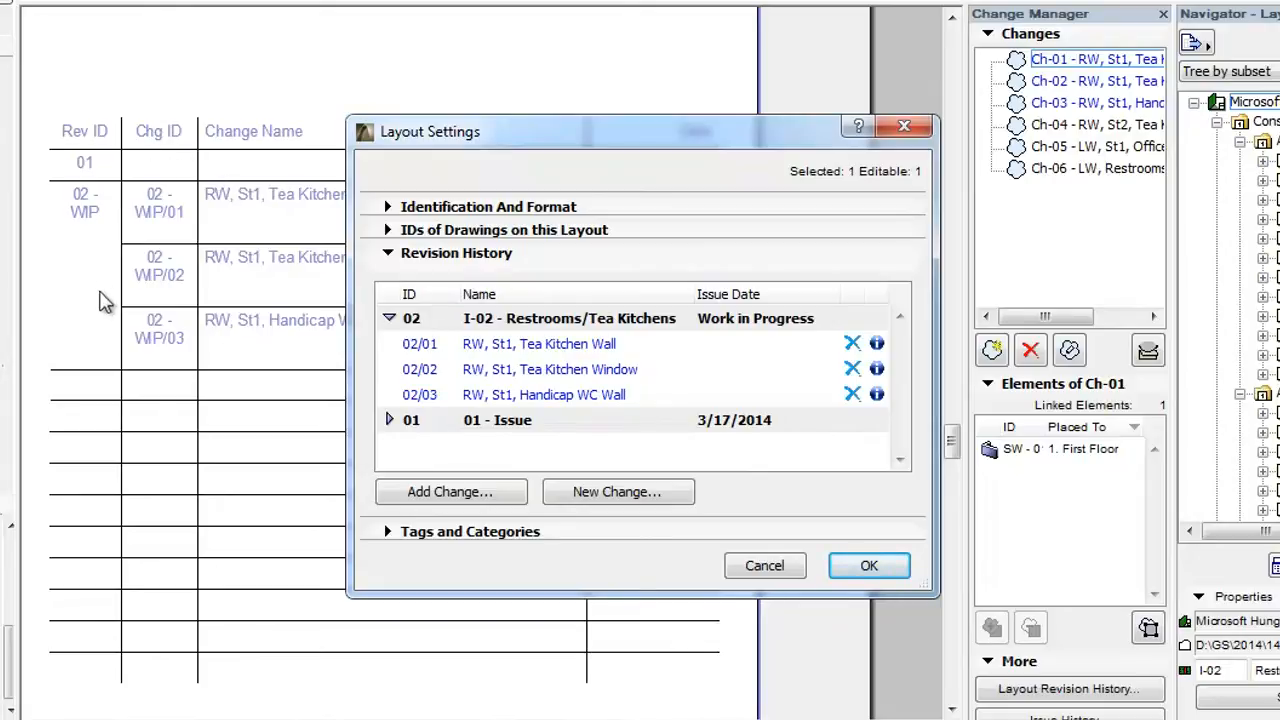
mouse_move(213, 378)
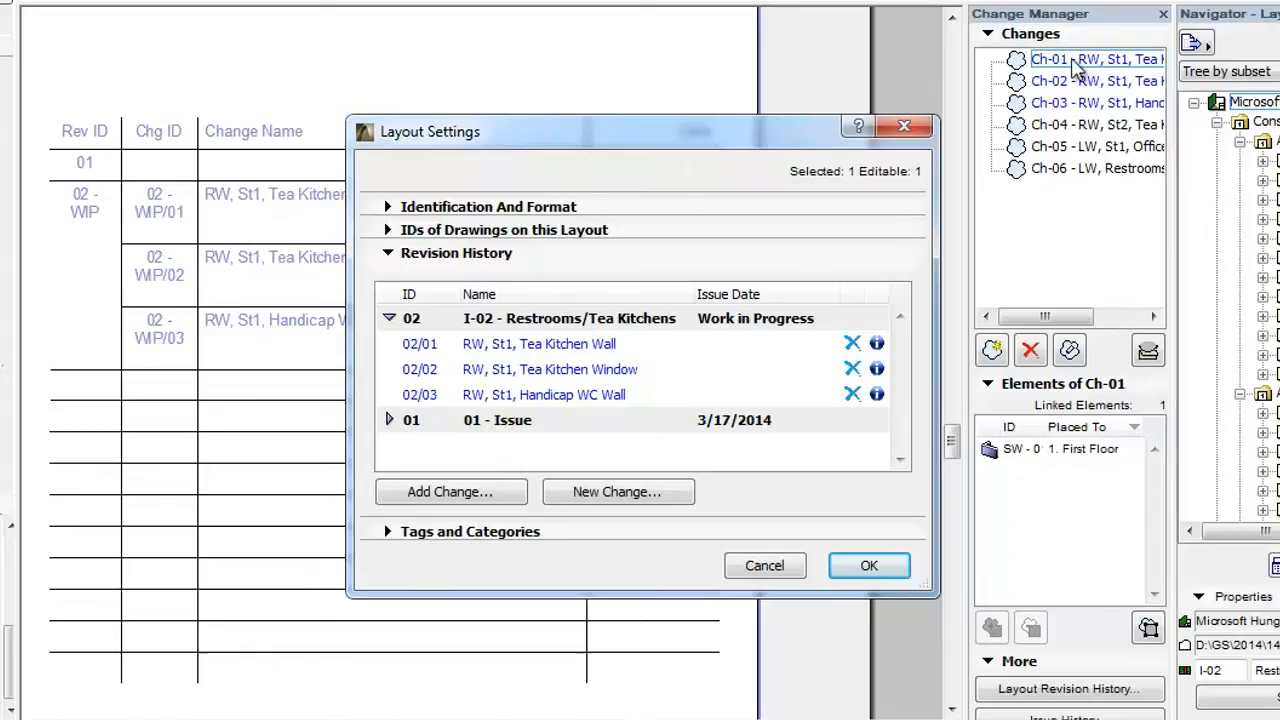
mouse_move(1075, 138)
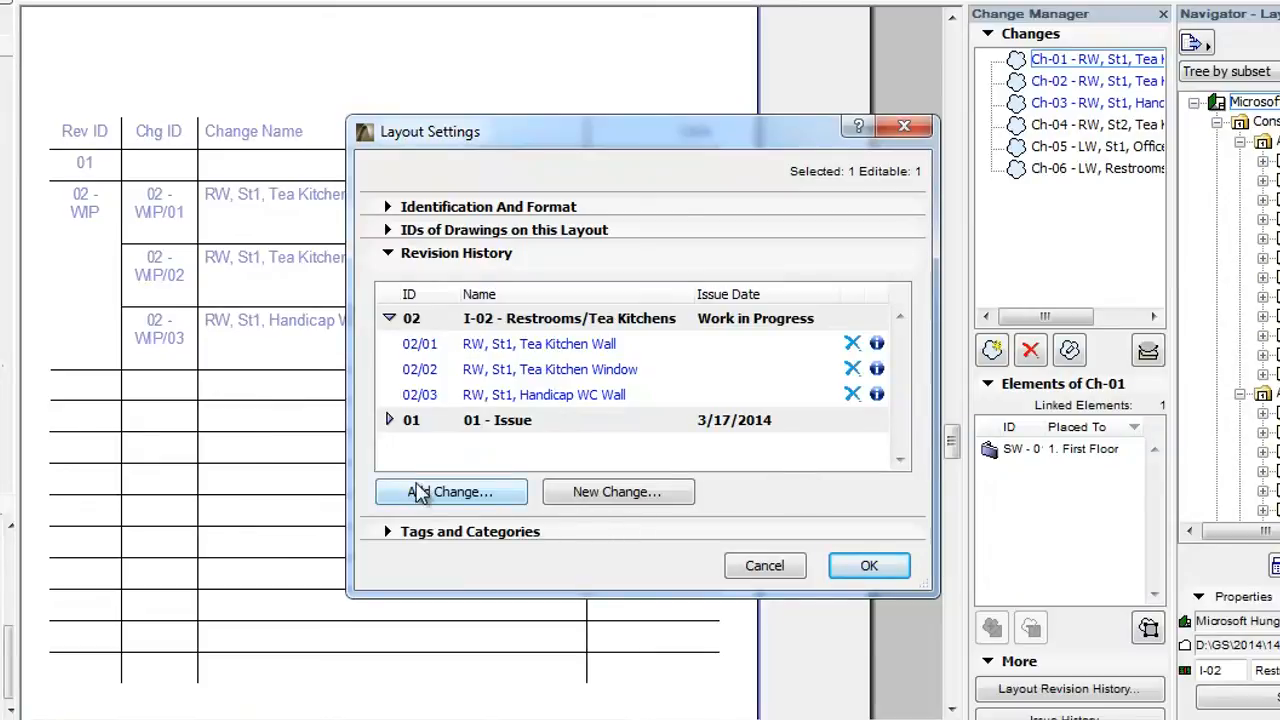
mouse_move(475, 343)
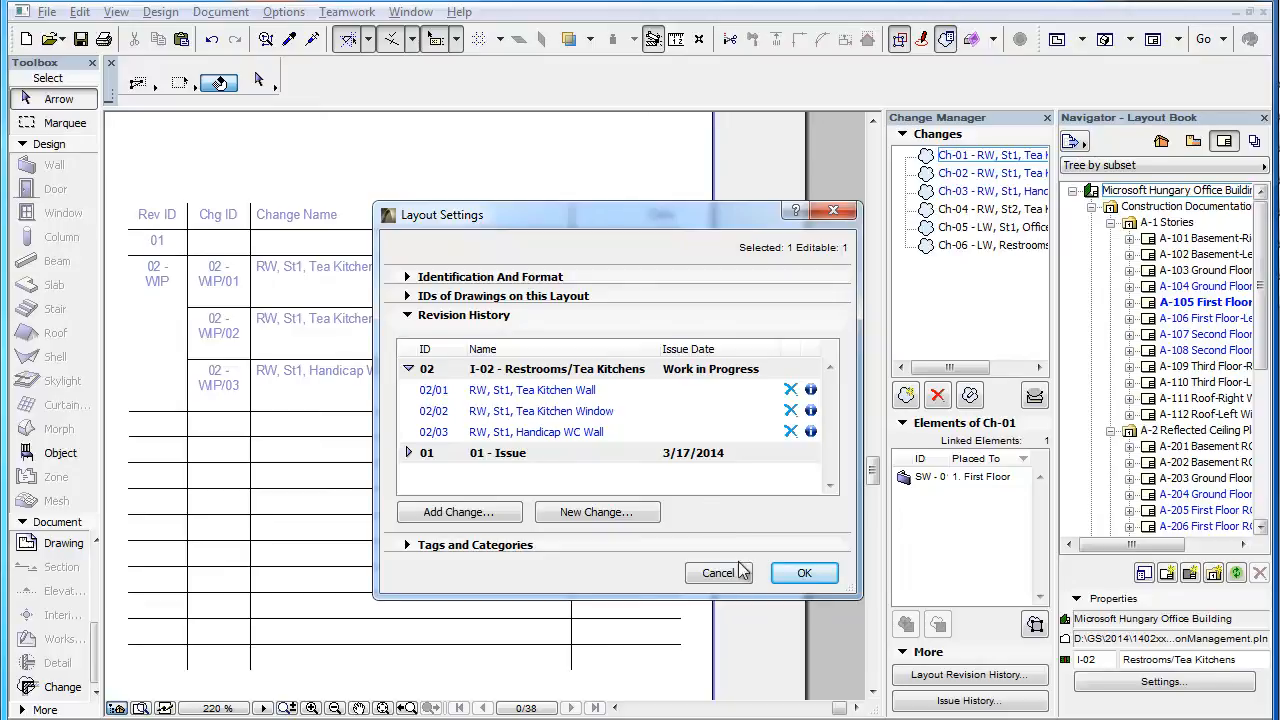
click(804, 572)
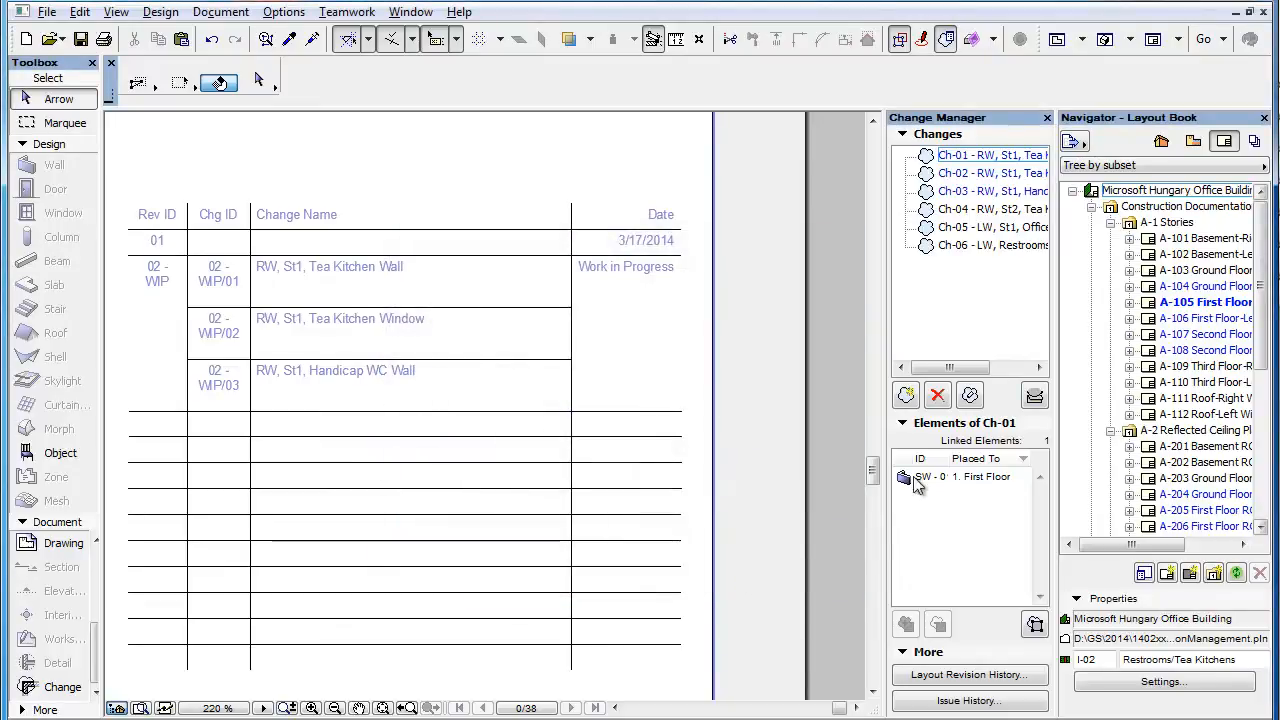
mouse_move(1190, 302)
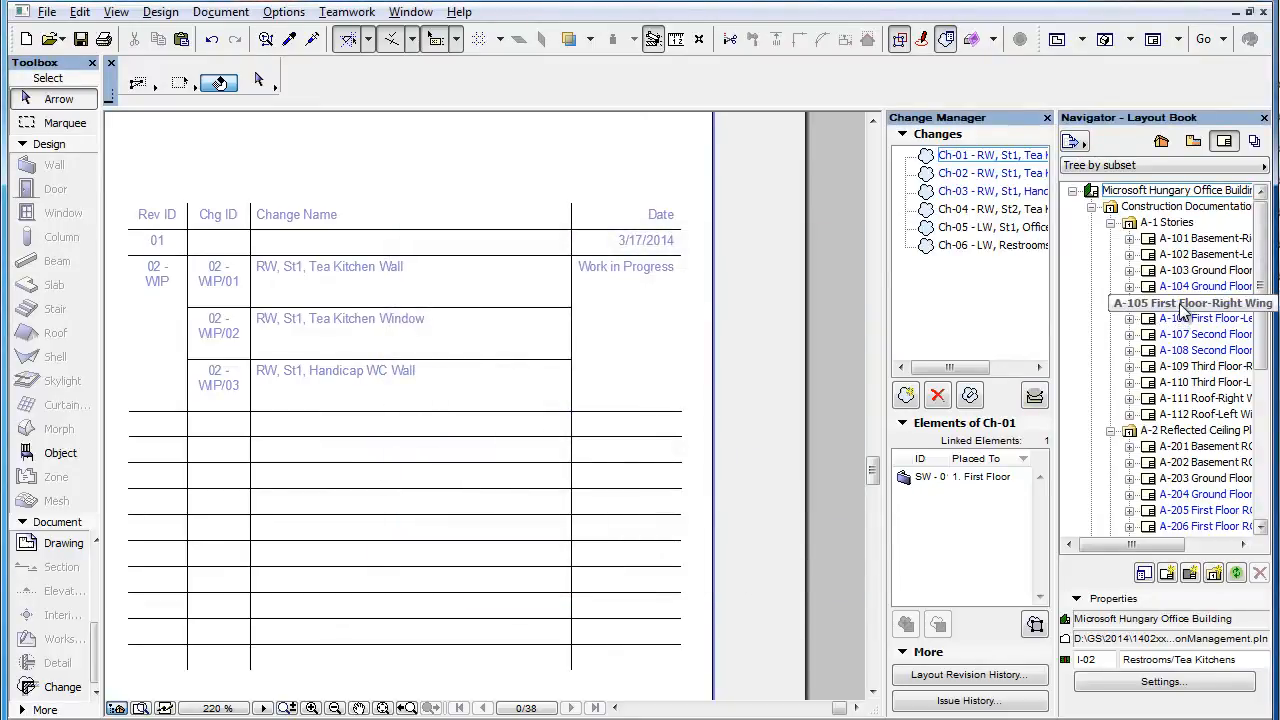
mouse_move(195, 413)
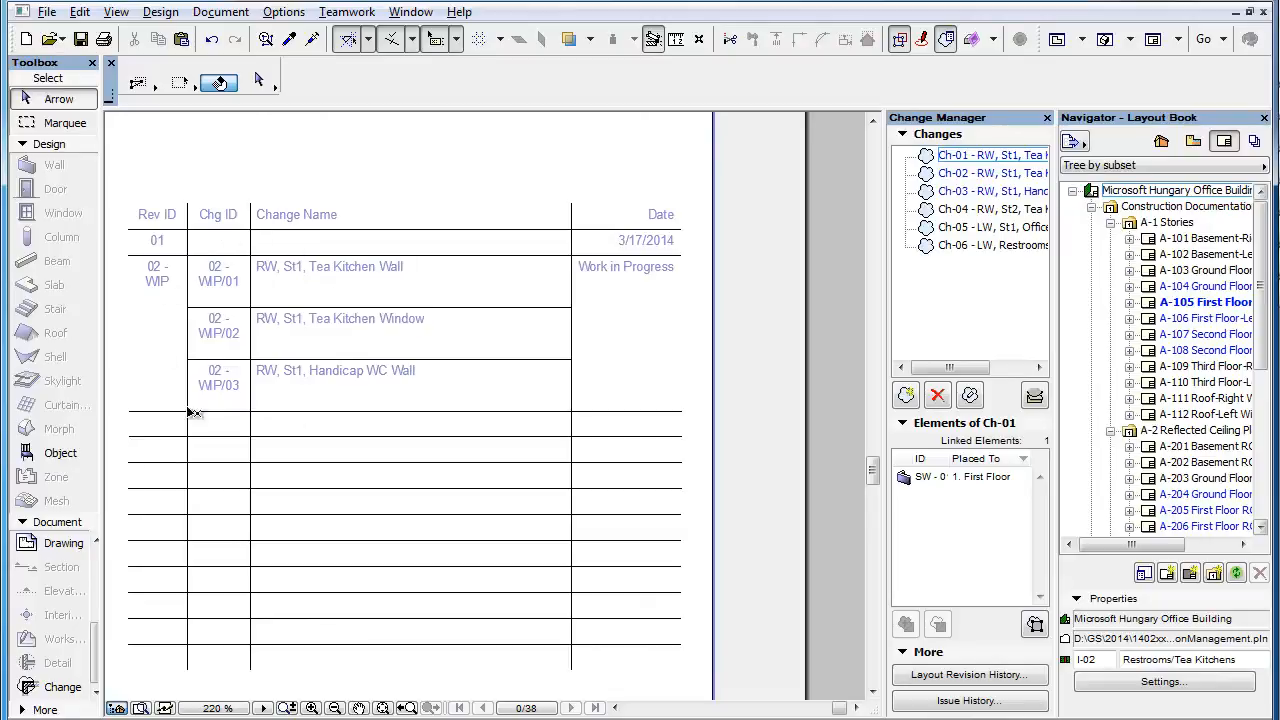
mouse_move(990, 172)
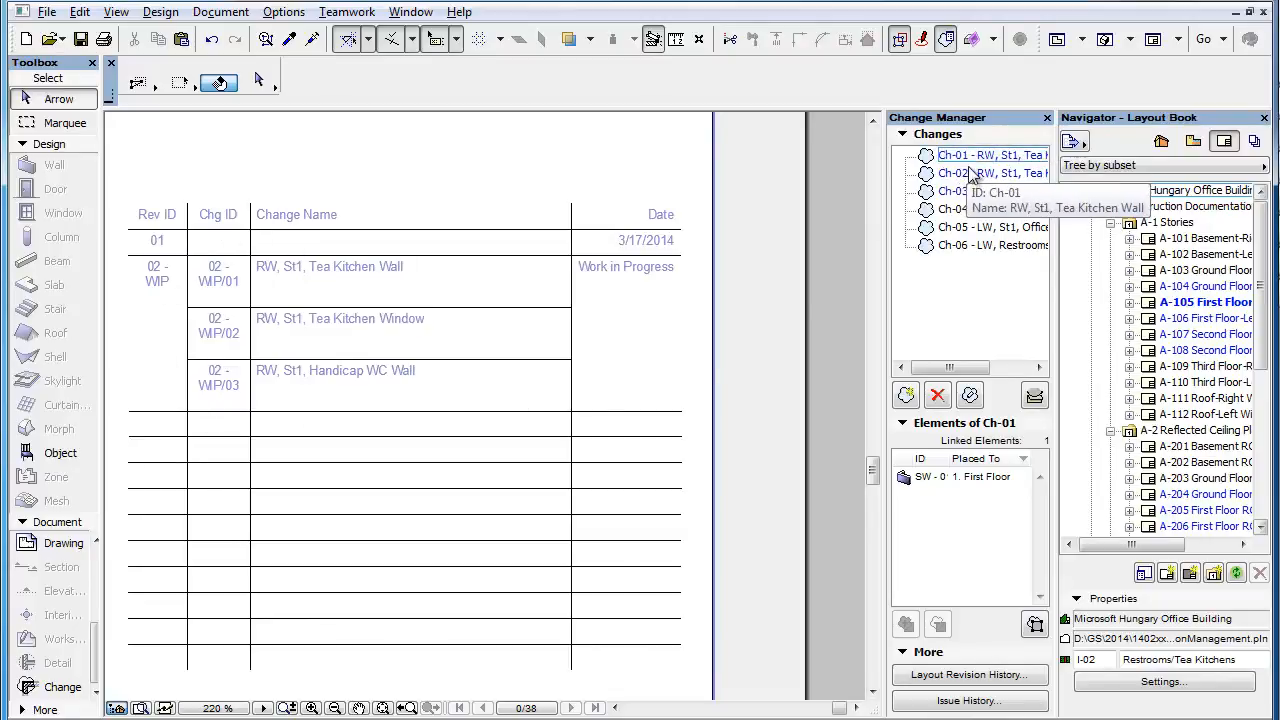
mouse_move(972, 191)
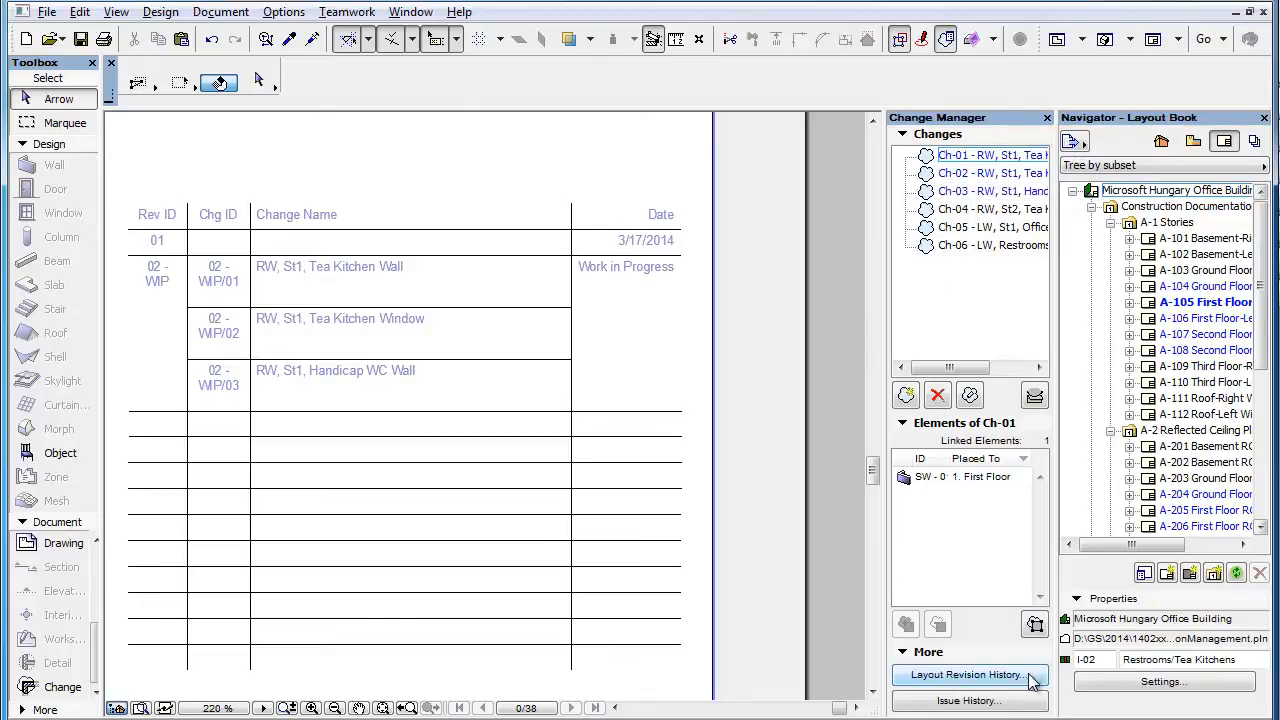
Open Layout Revision History, listing changes 02/01, 02/02 and 02/03 under issue 02.
click(966, 675)
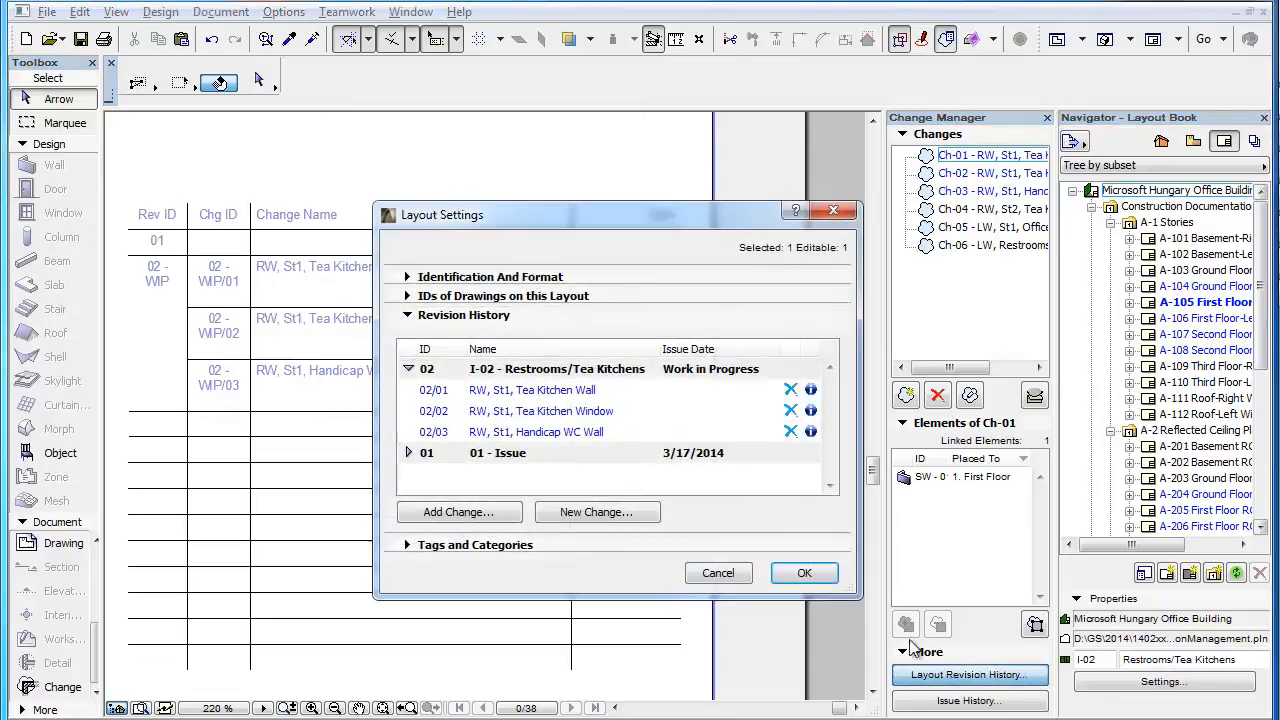
mouse_move(455, 410)
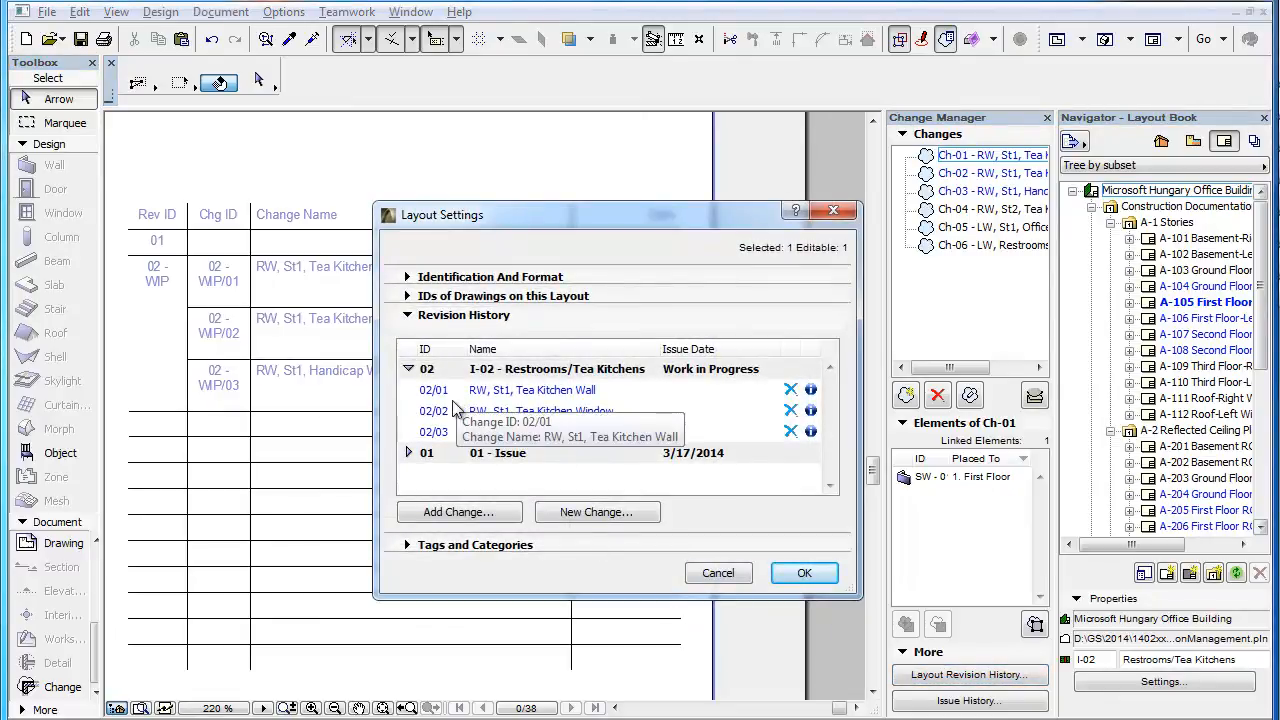
mouse_move(454, 438)
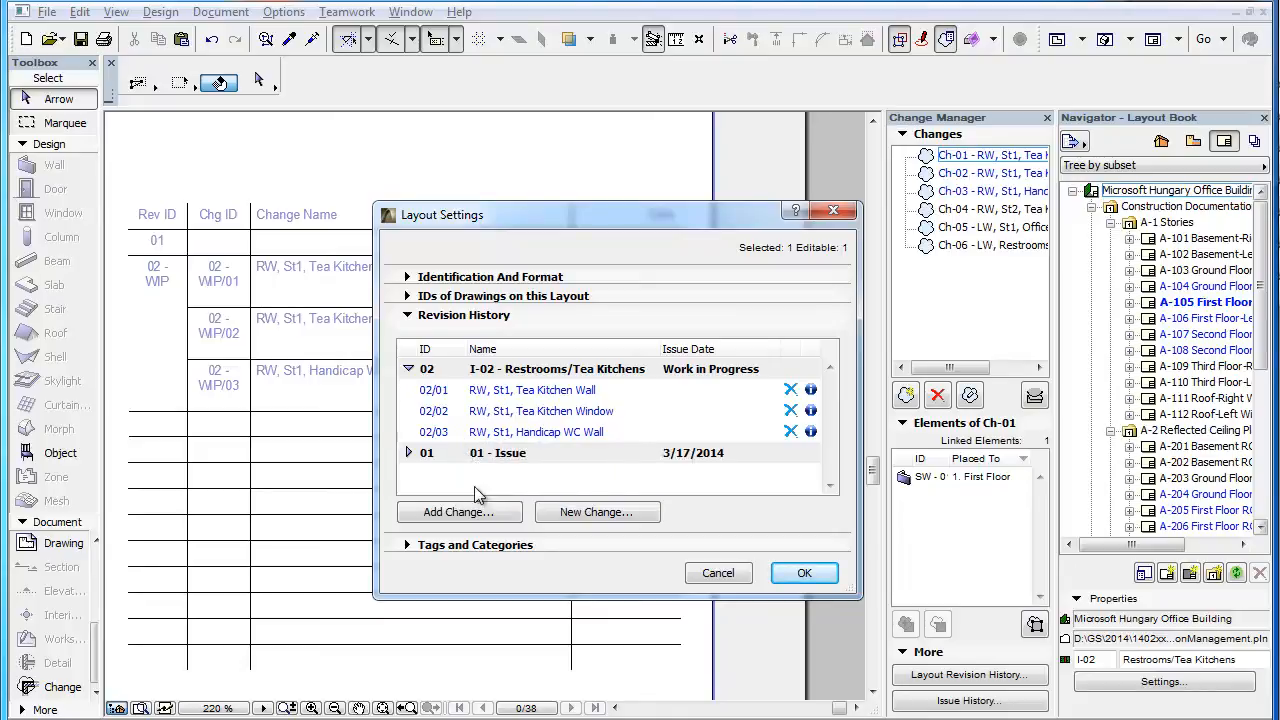
mouse_move(718, 572)
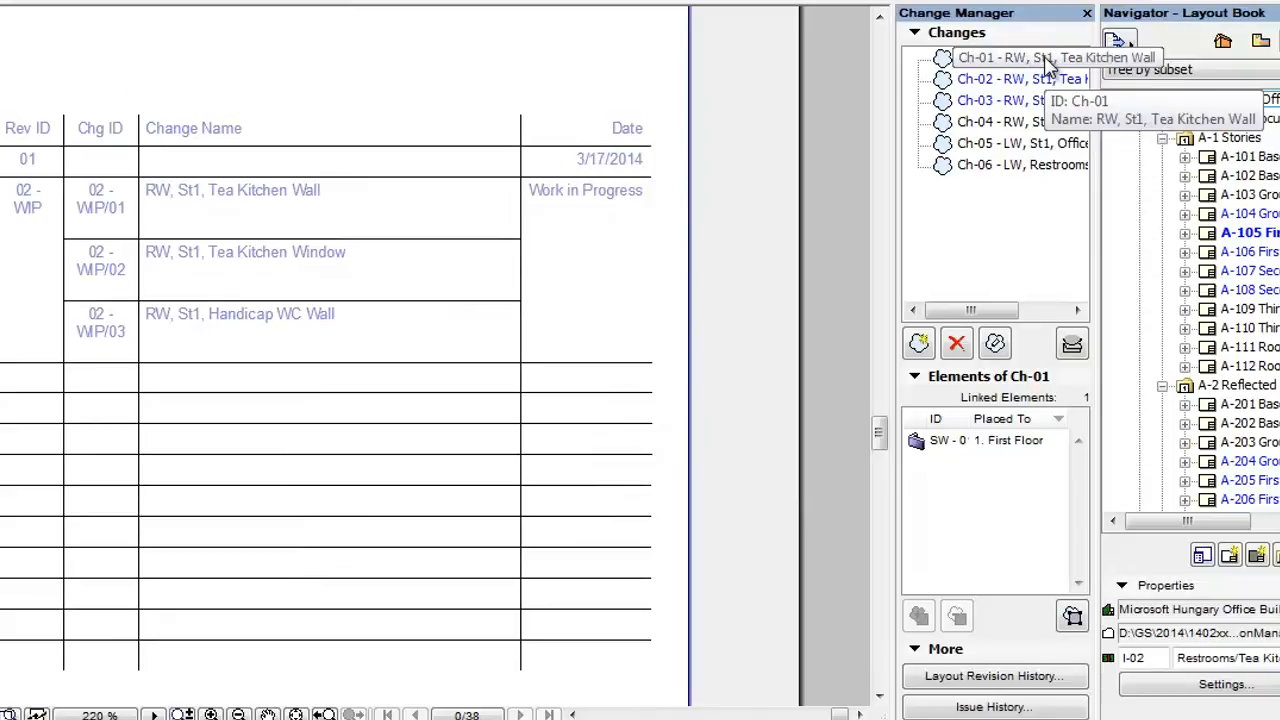
Remove change Ch-01 (Tea Kitchen Wall) from the current layout.
right_click(1020, 57)
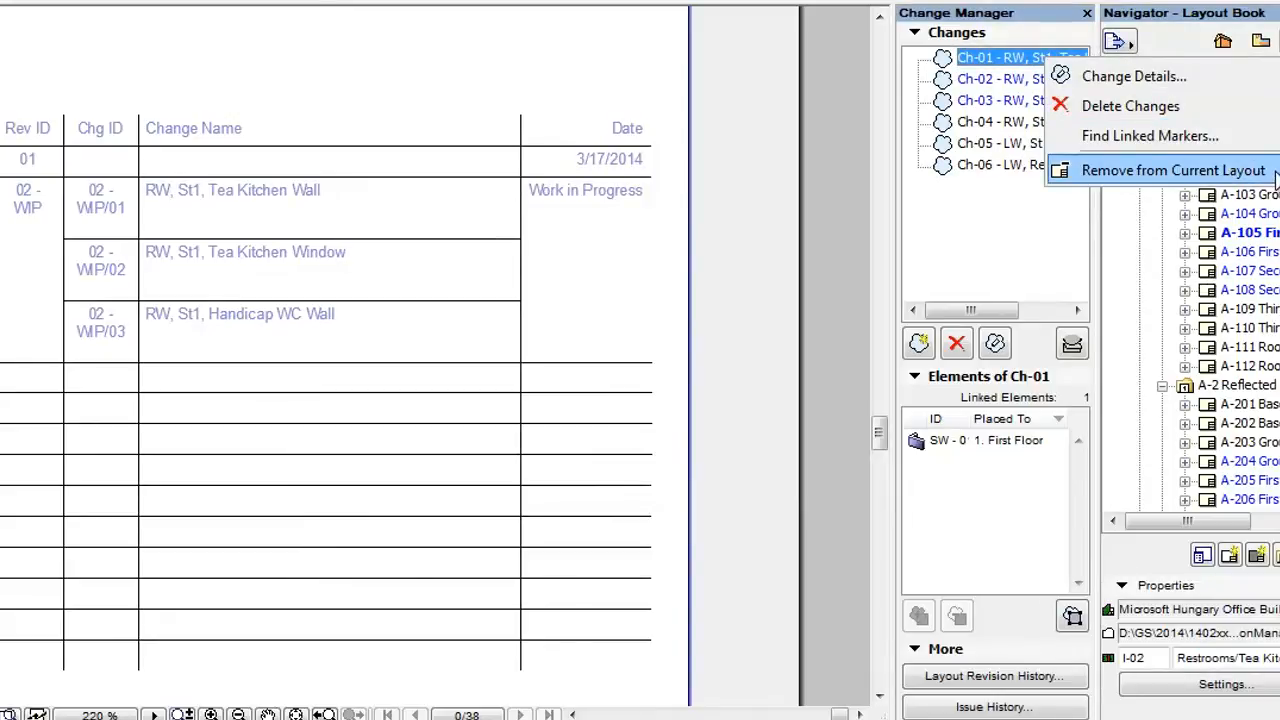
click(1173, 170)
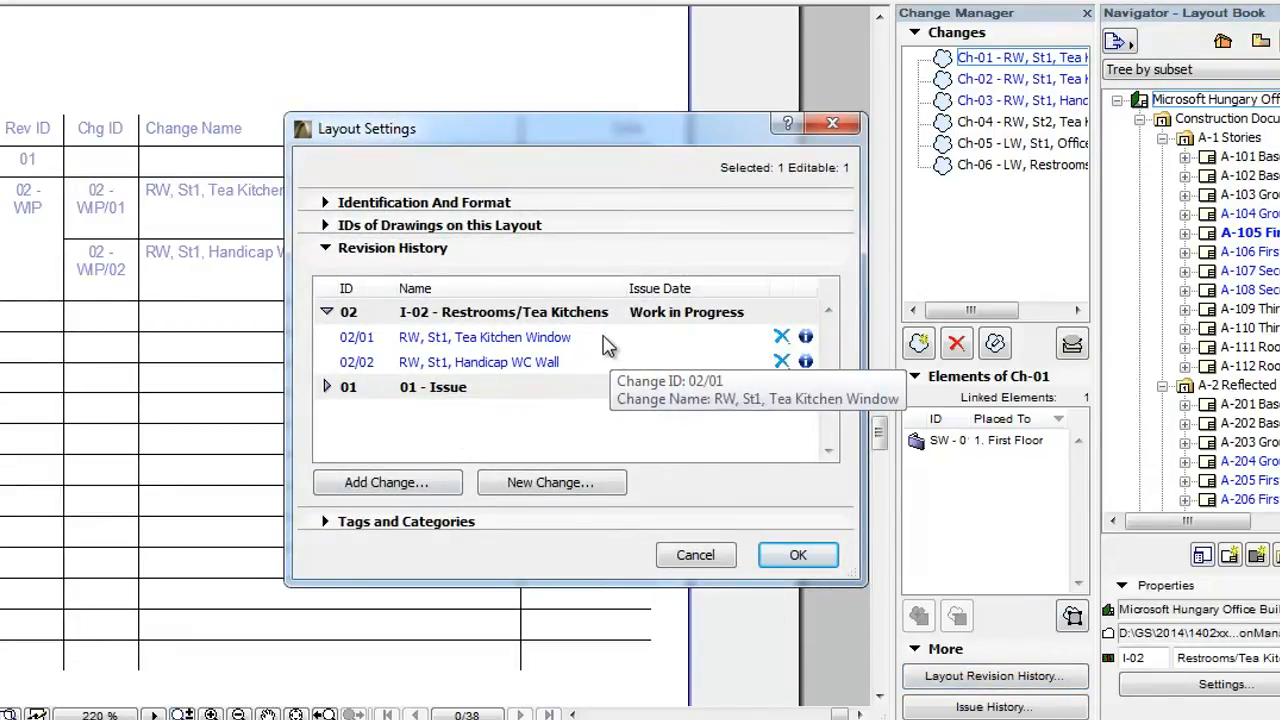
Select the I-02 issue row to see the window and WC wall changes as 02/01, 02/02.
click(479, 362)
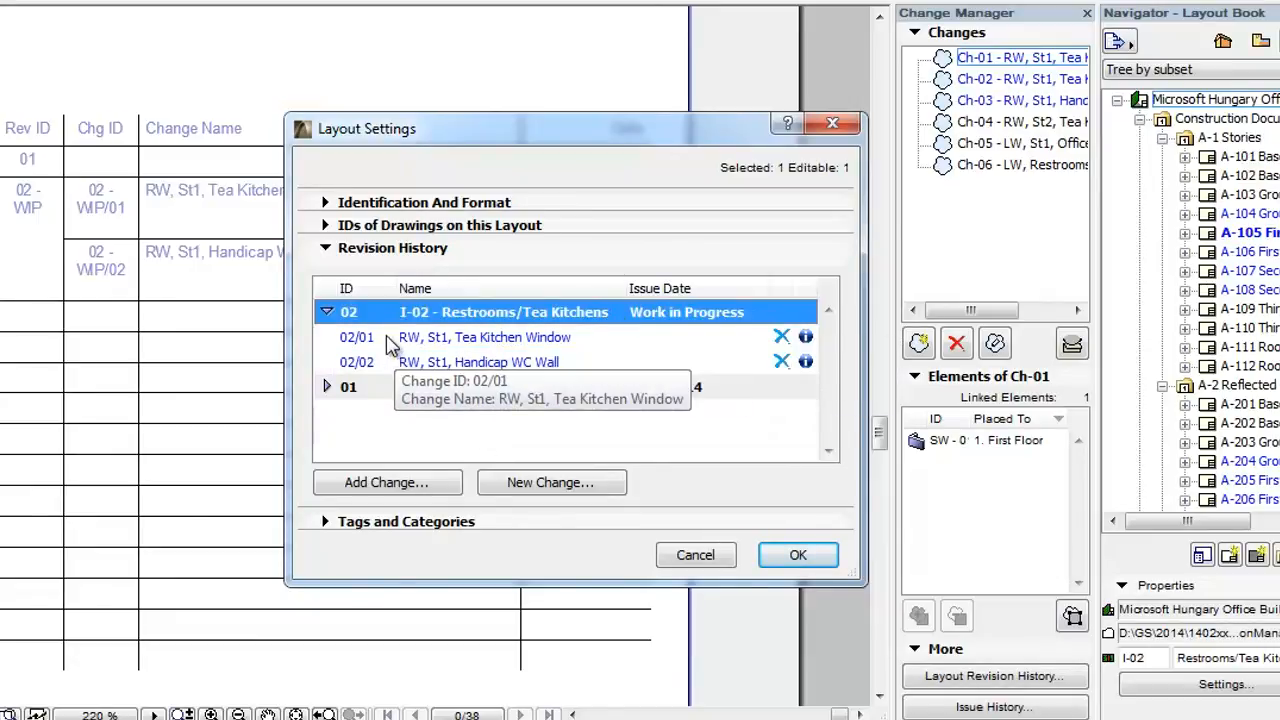
mouse_move(385, 362)
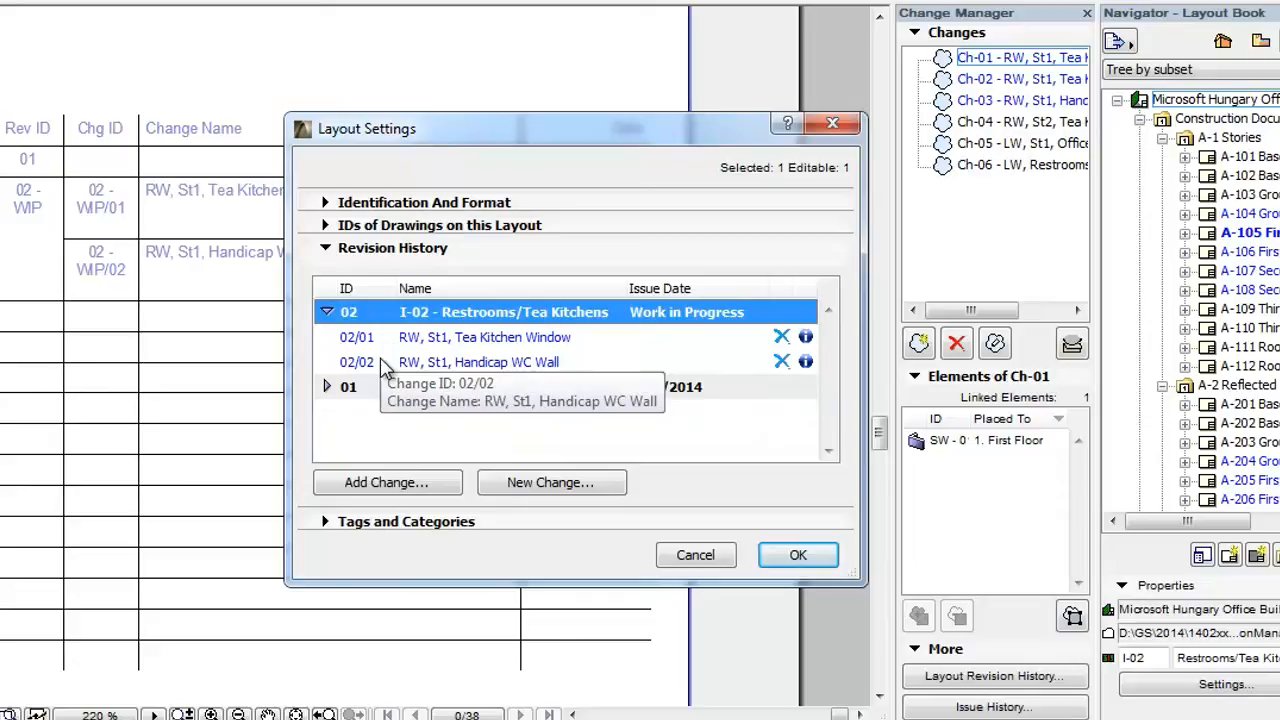
mouse_move(575, 455)
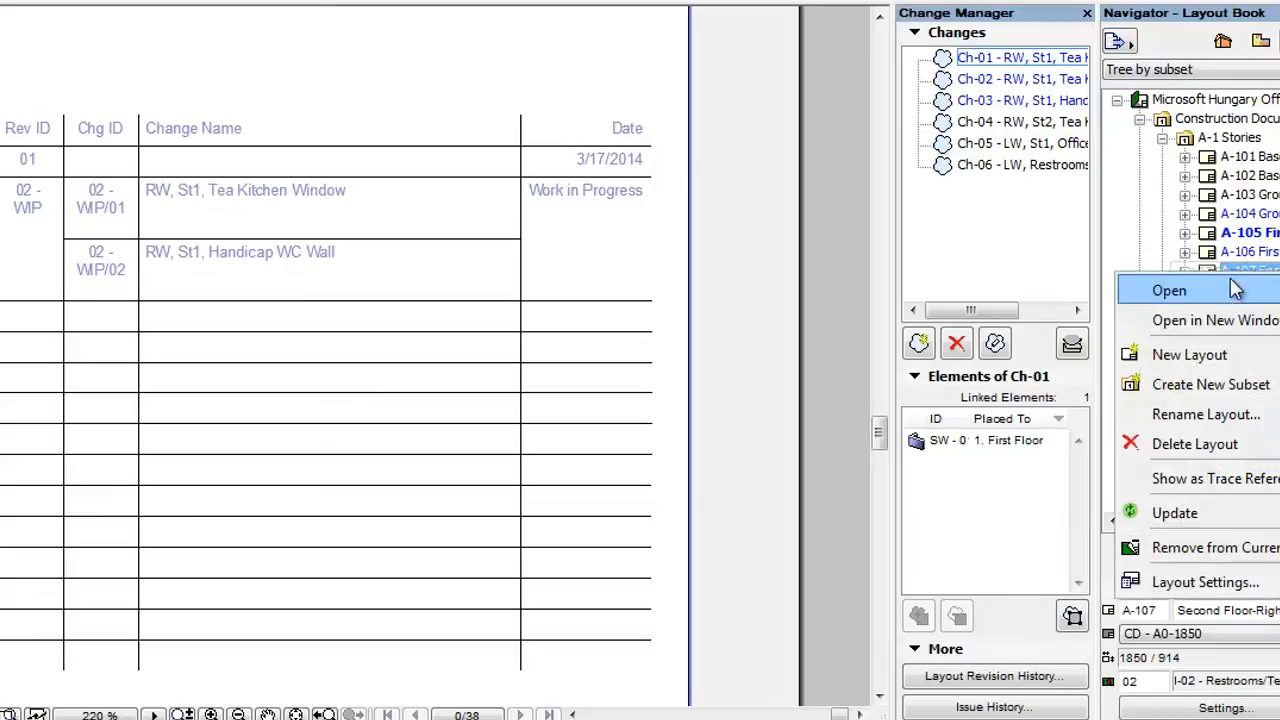
Open layout A-107, whose single change is numbered 02-WIP/01.
click(1169, 290)
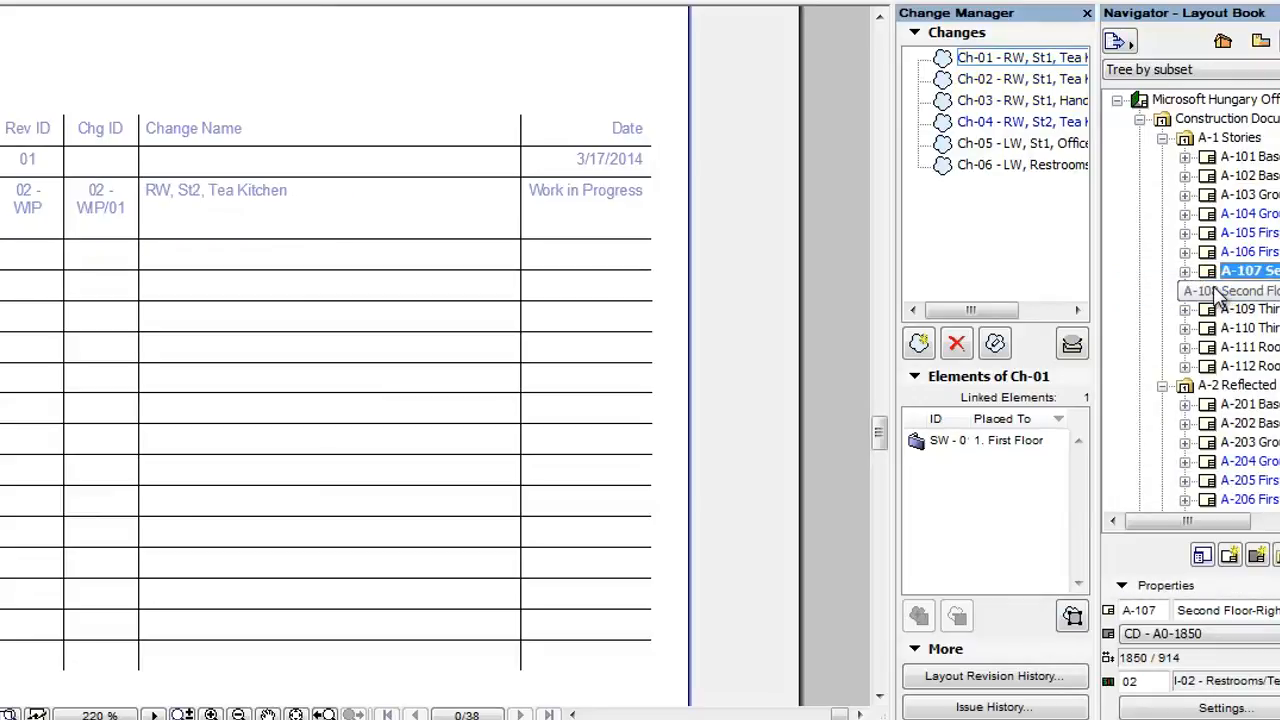
mouse_move(1000, 143)
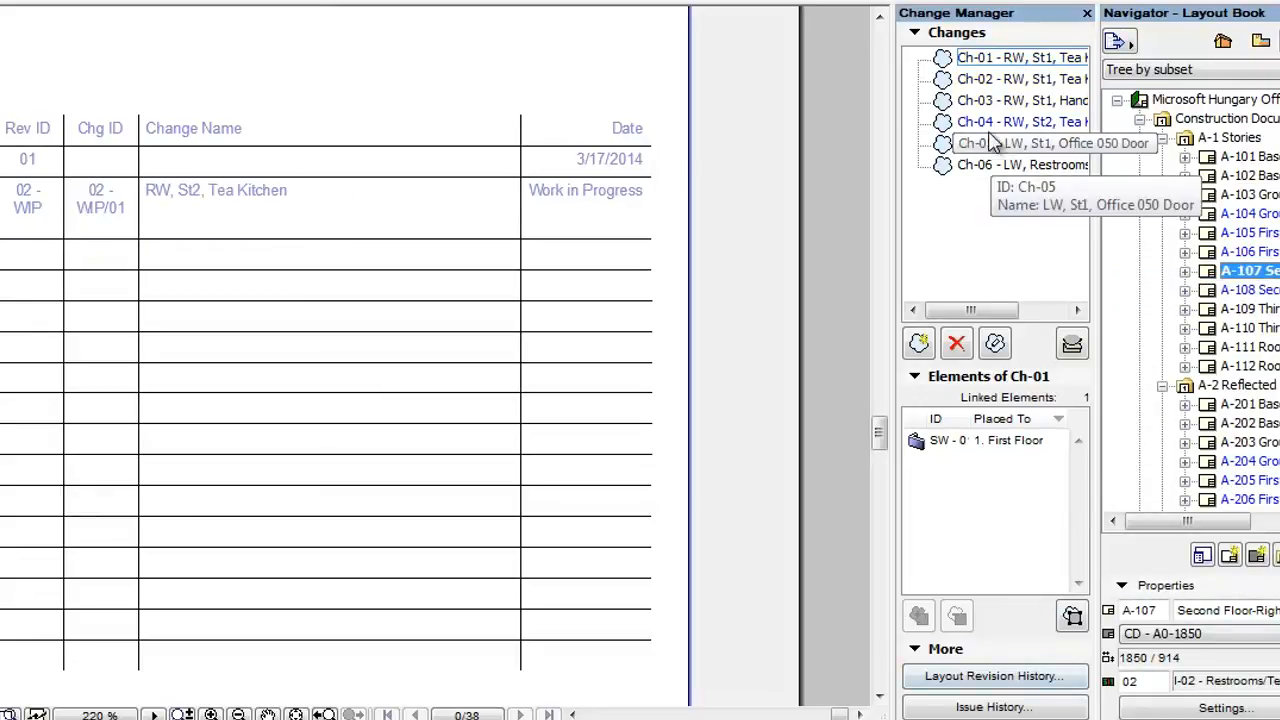
mouse_move(1070, 655)
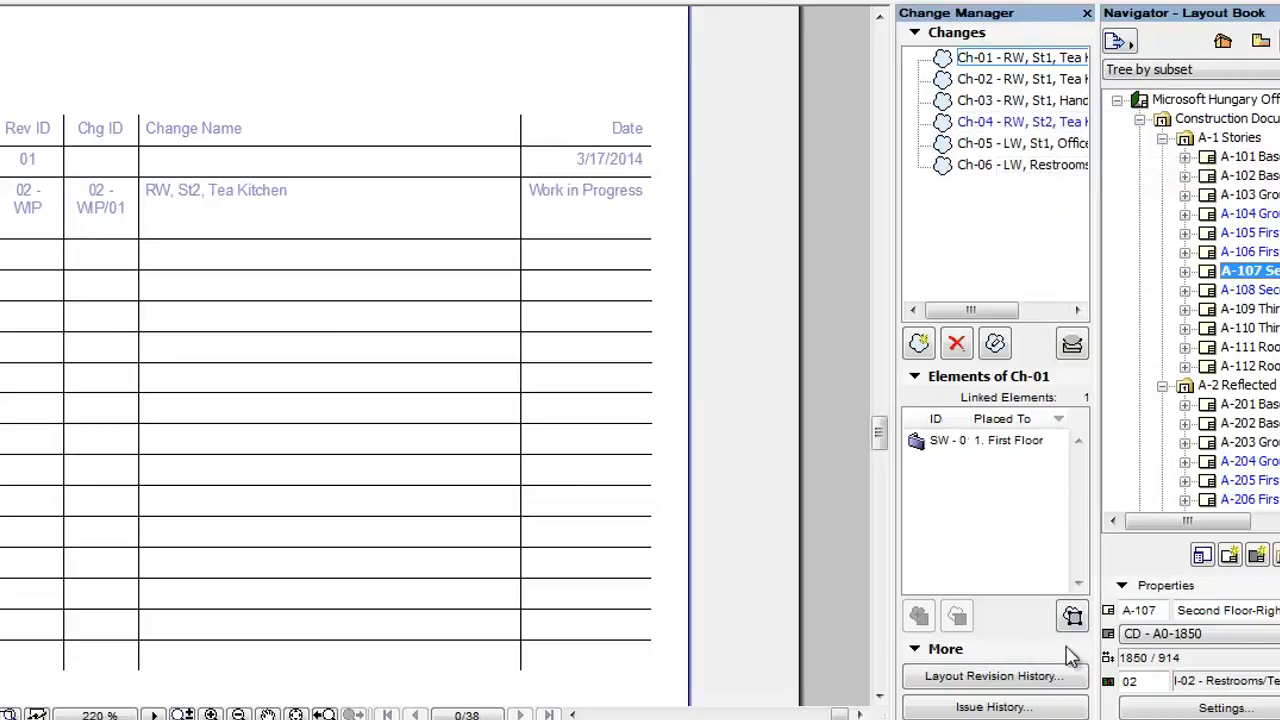